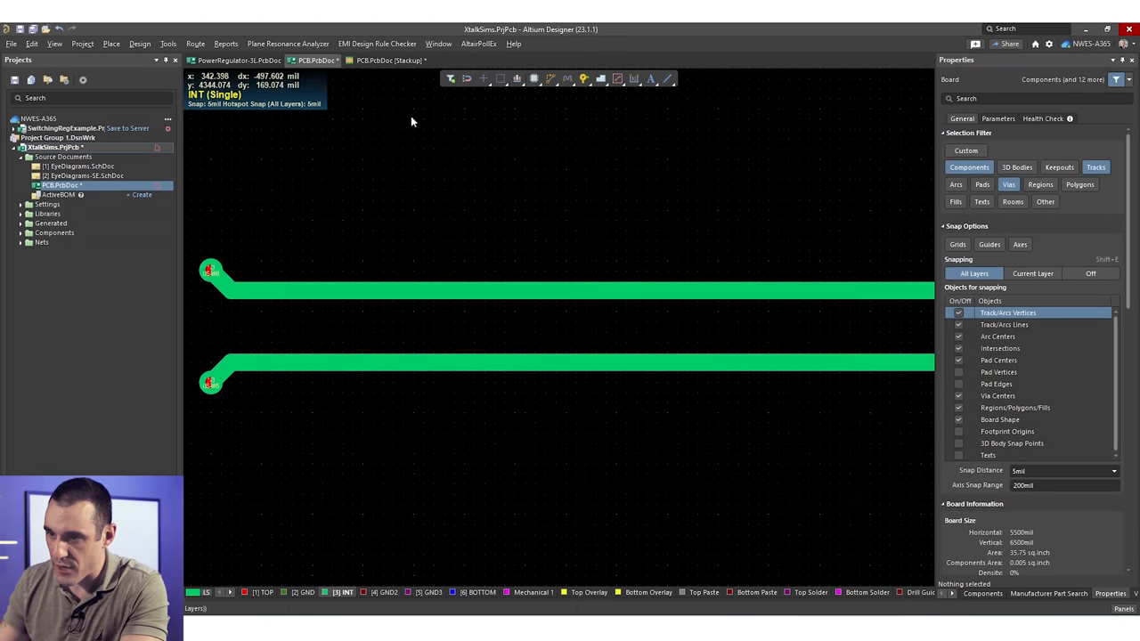
Review the board's layer stack, Dielectric 1 properties, and differential and single-ended impedance profiles.
click(385, 60)
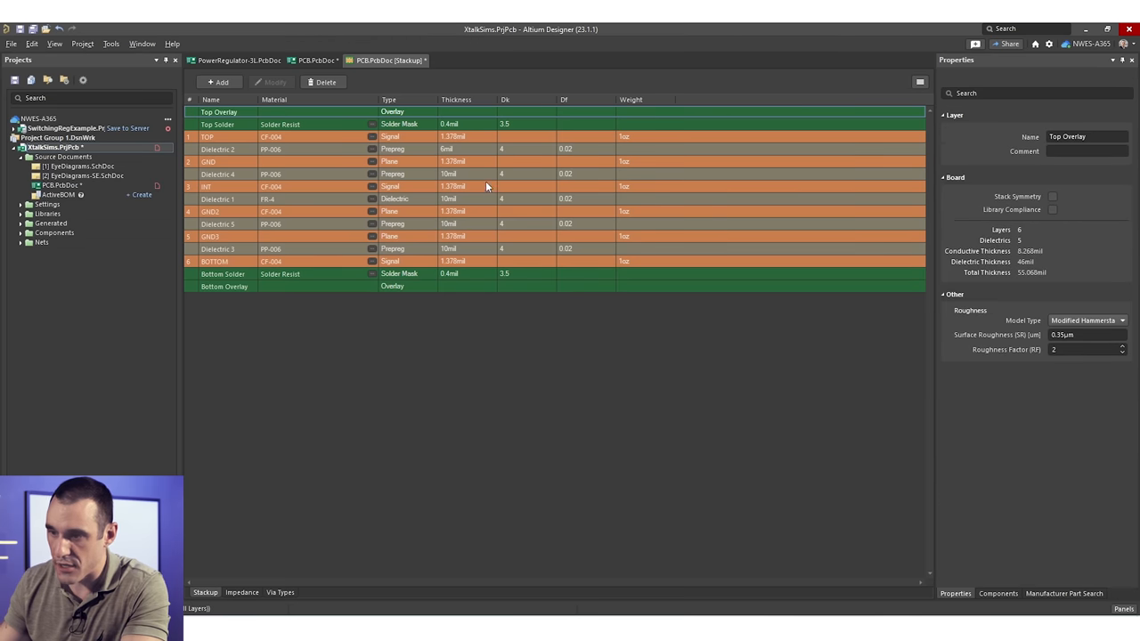
click(455, 200)
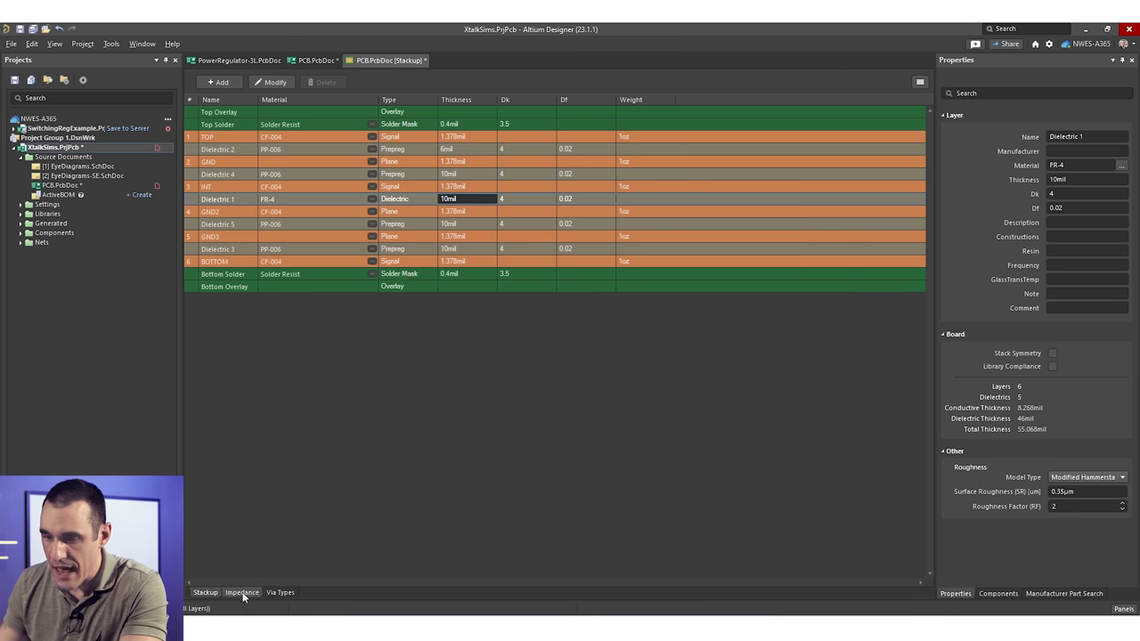
click(242, 591)
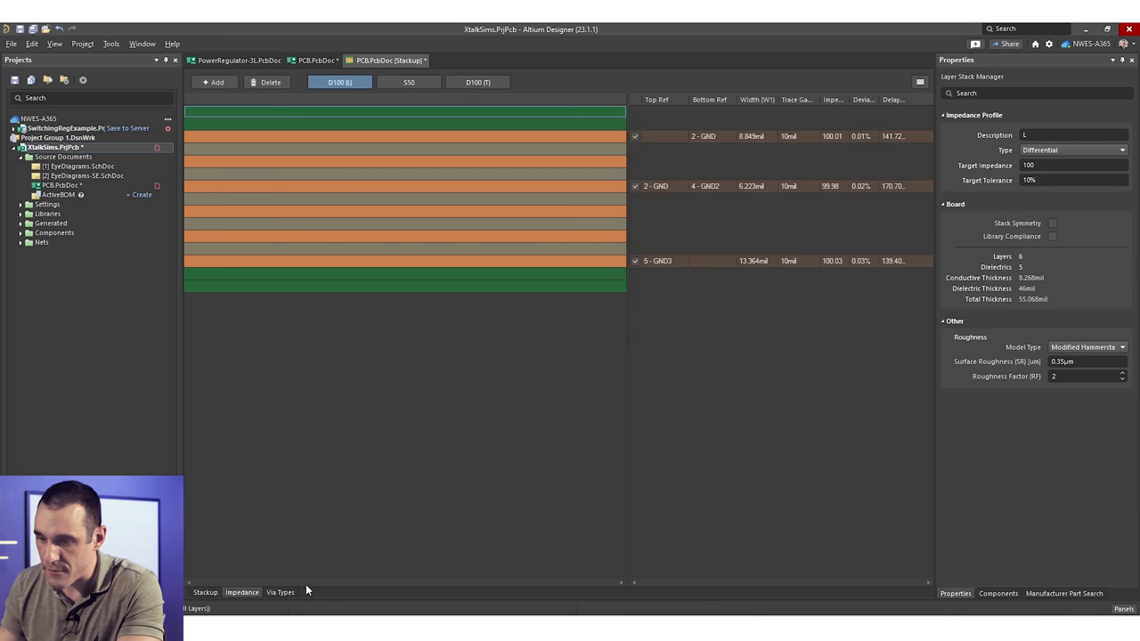
click(408, 81)
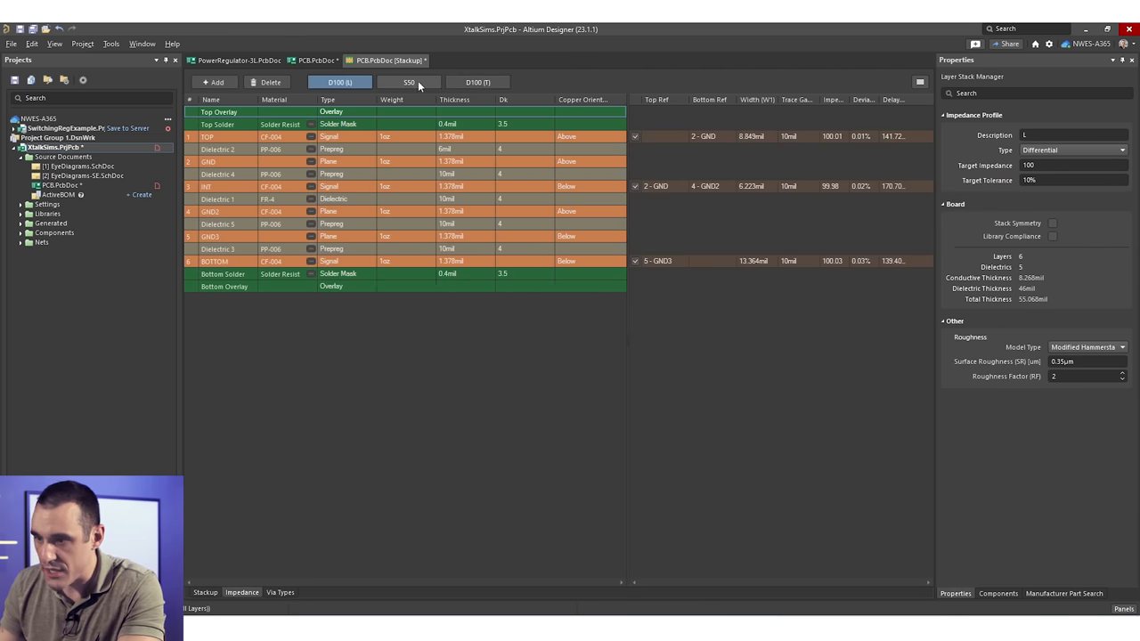
click(410, 82)
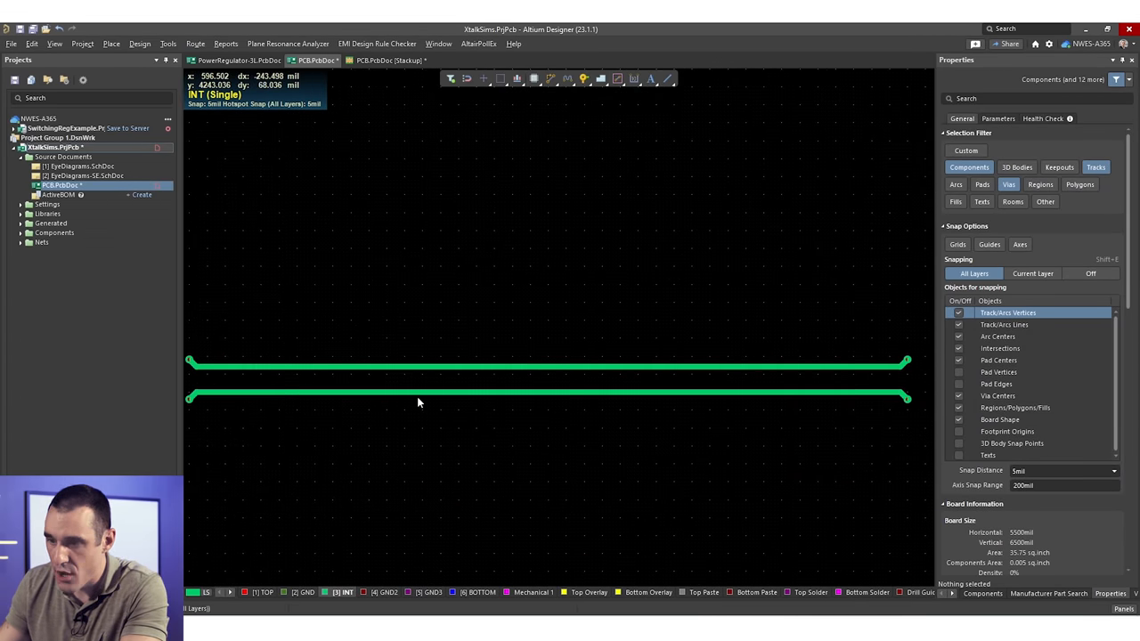
mouse_move(250, 376)
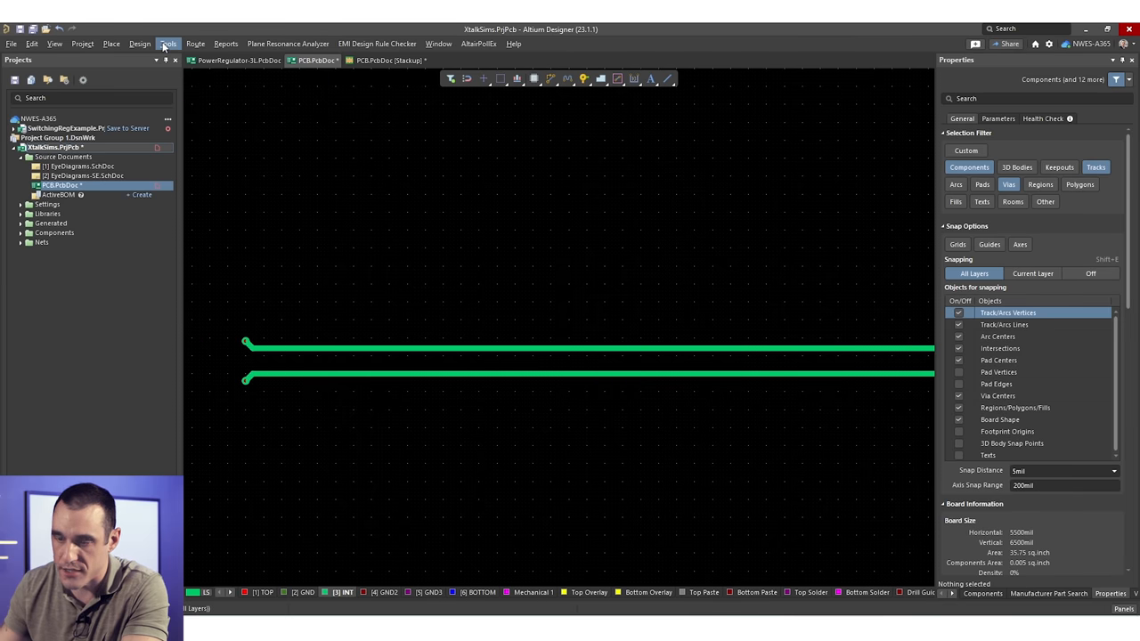
Run Signal Integrity analysis and simulate crosstalk between the two stripline nets.
click(168, 43)
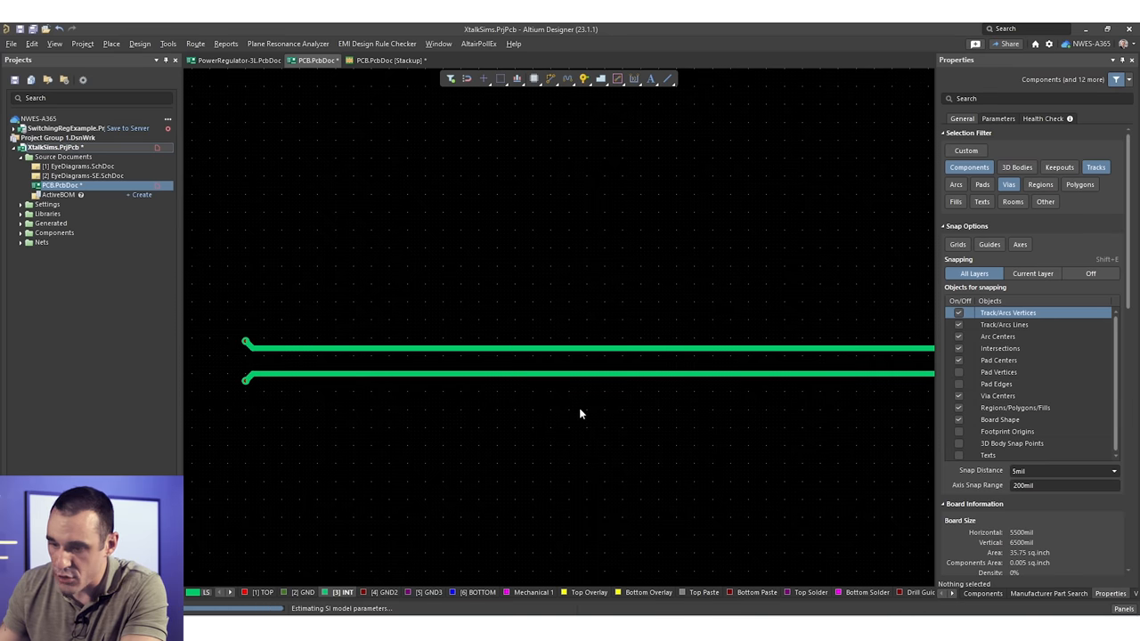
mouse_move(636, 466)
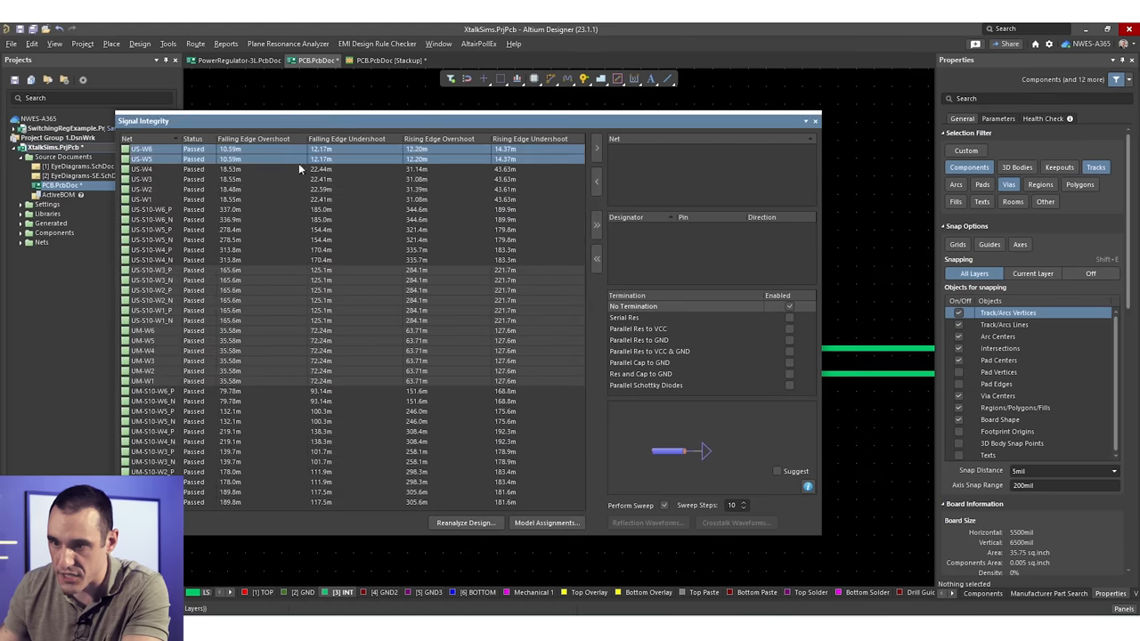
click(142, 149)
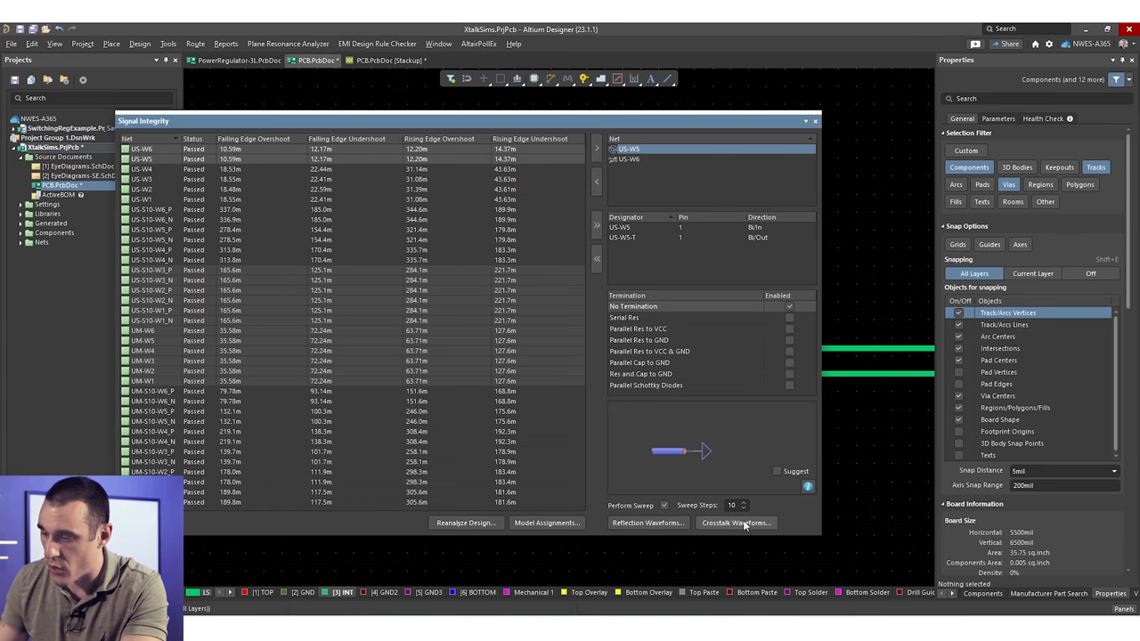
click(737, 524)
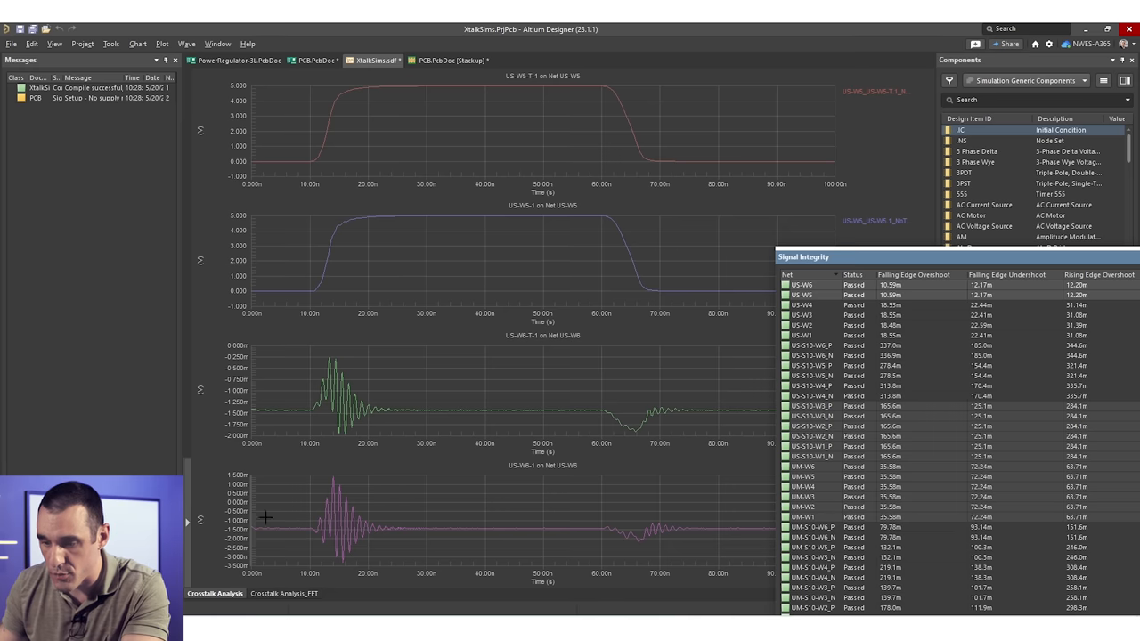
mouse_move(352, 559)
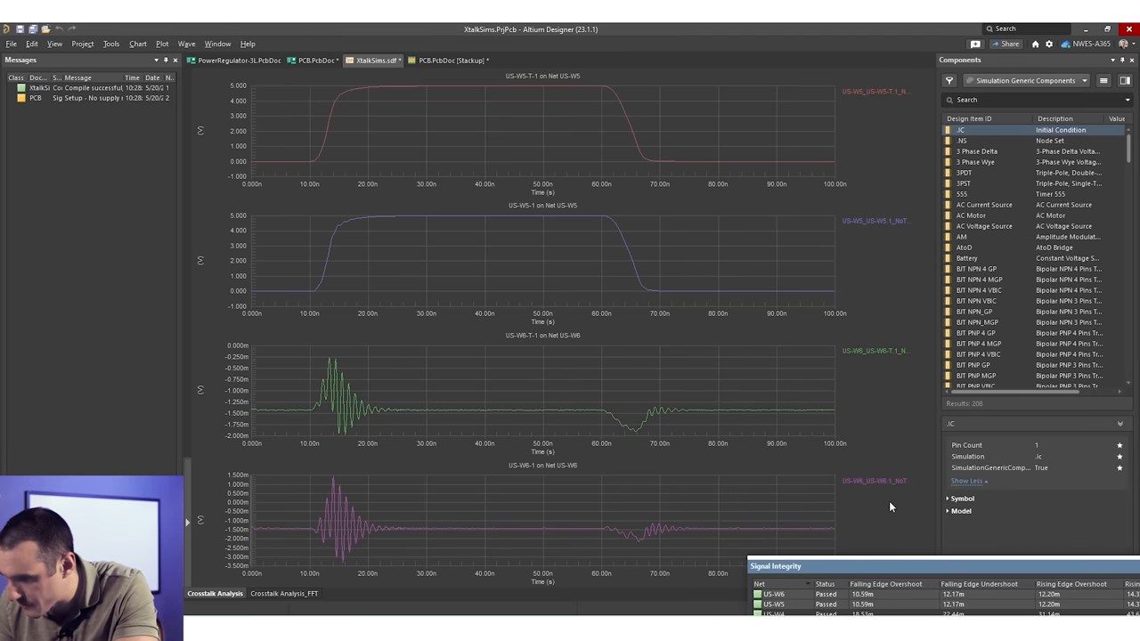
mouse_move(869, 360)
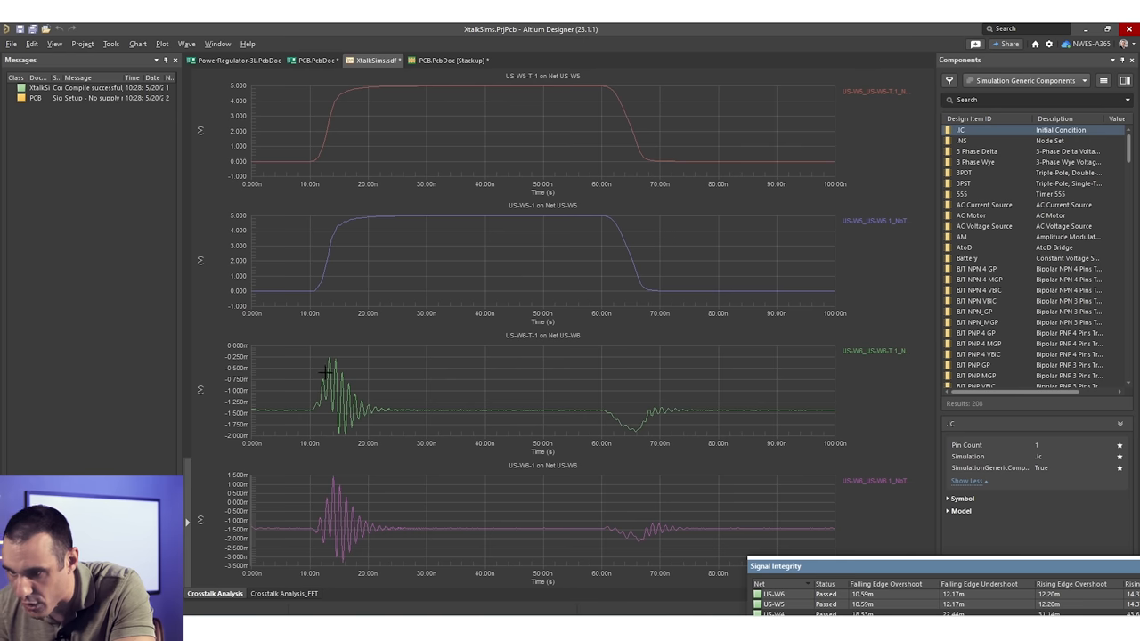
mouse_move(940, 417)
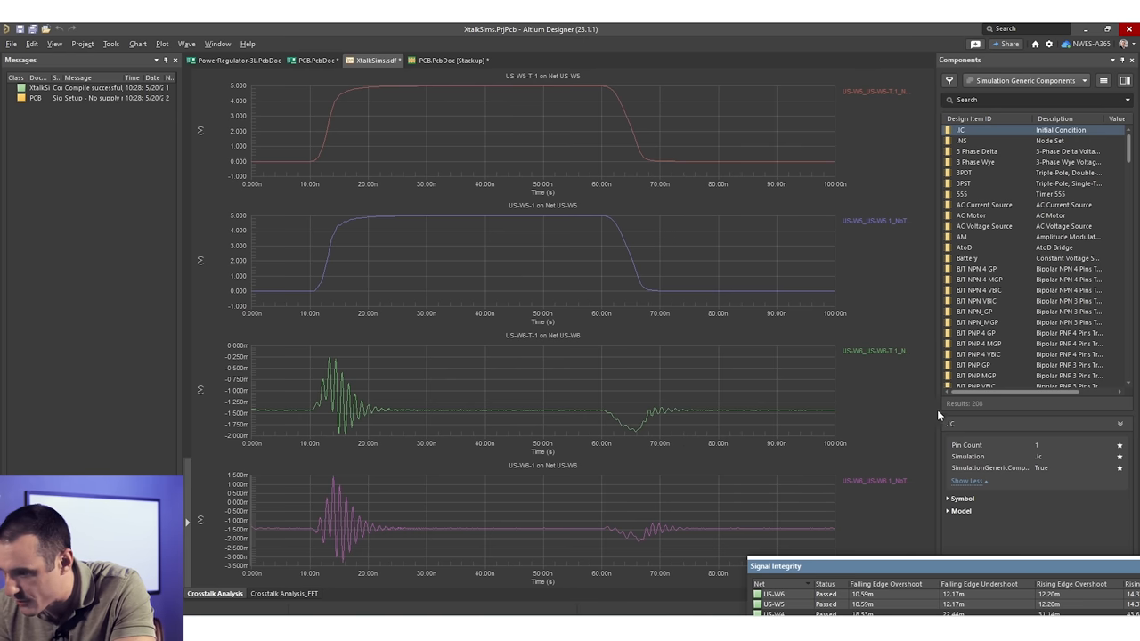
mouse_move(896, 360)
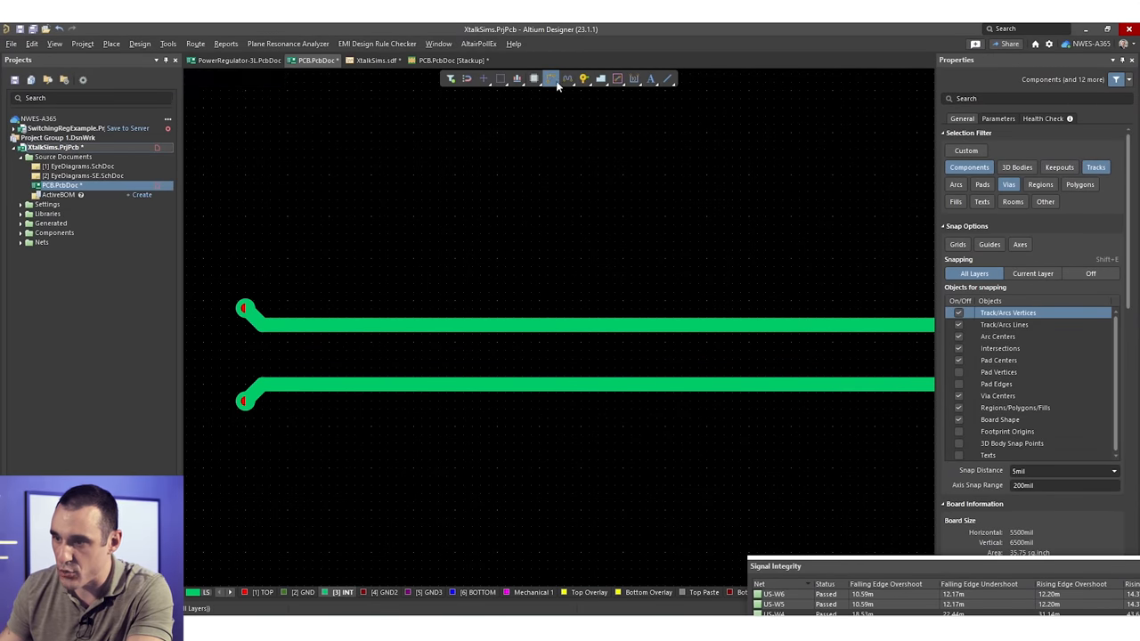
Route a grounded guard trace between the striplines and drop a GND via on it.
click(568, 79)
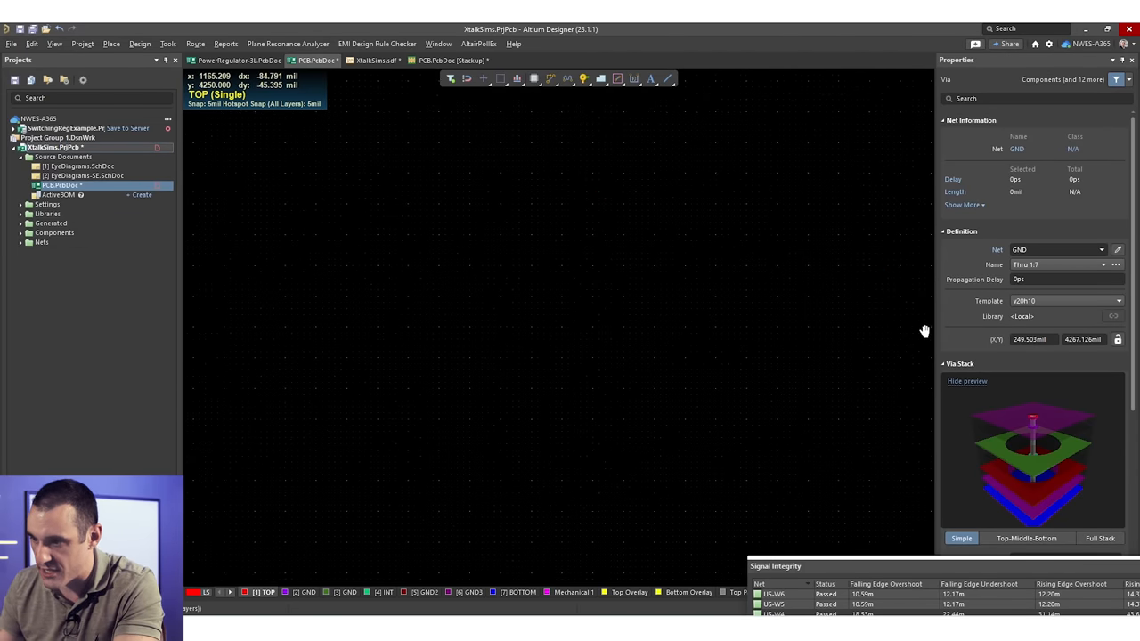
click(346, 591)
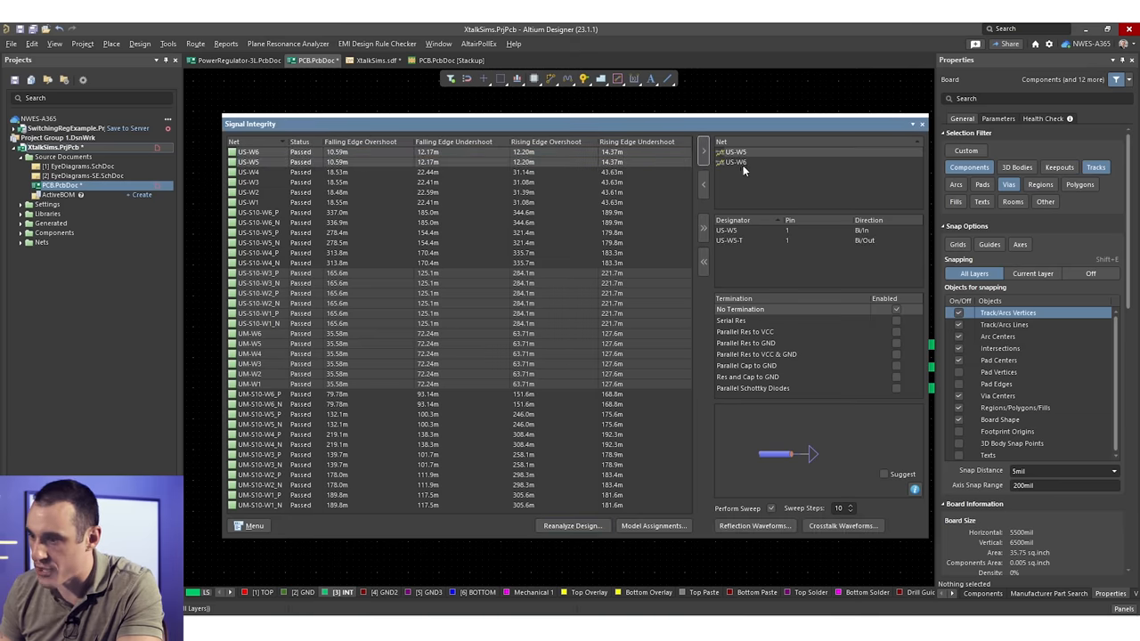
Select the stripline nets again and view the new crosstalk analysis results.
click(734, 163)
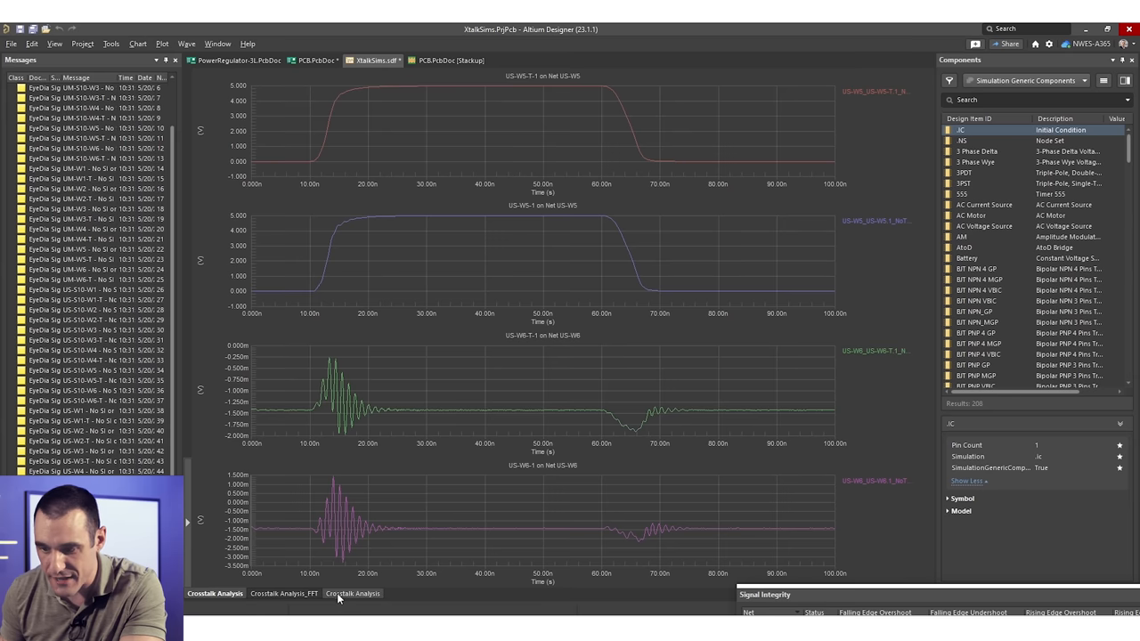
click(353, 593)
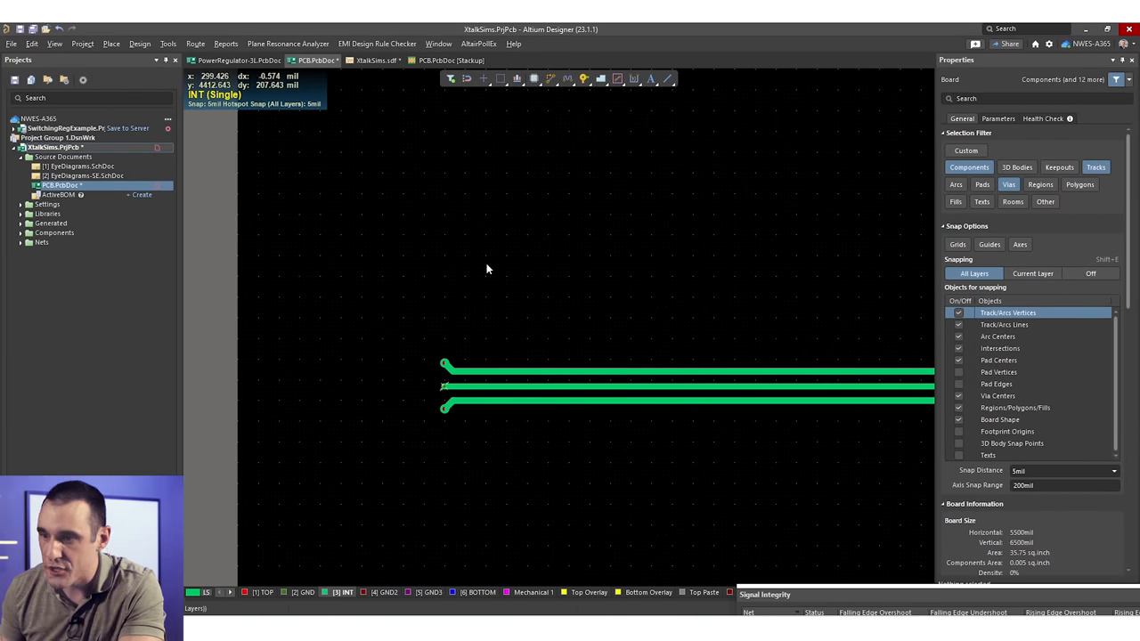
mouse_move(429, 368)
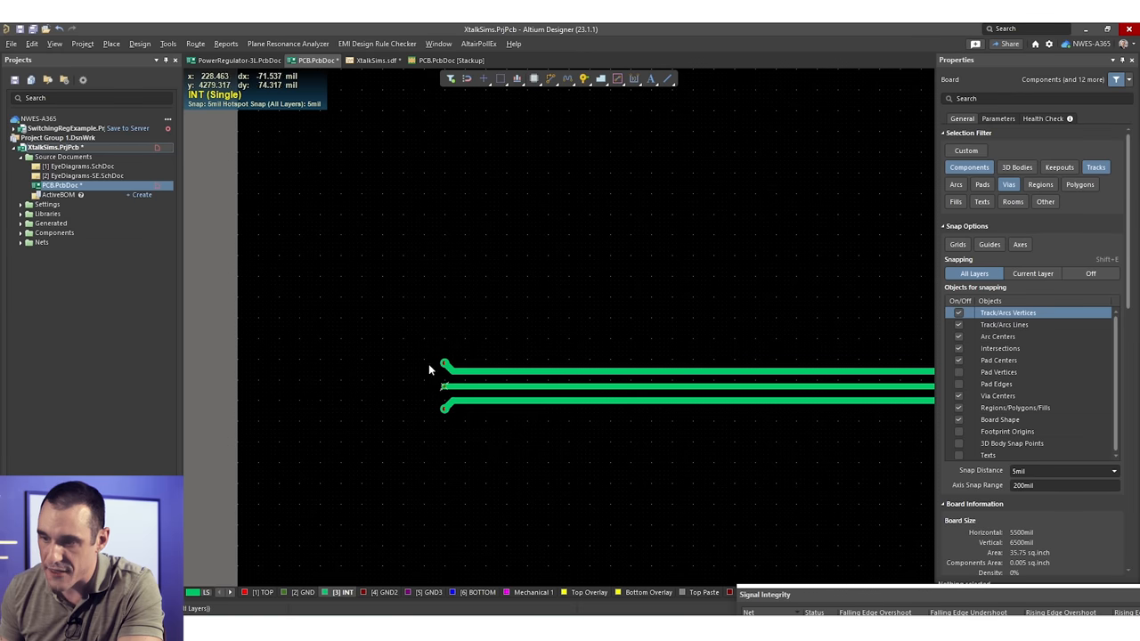
mouse_move(531, 484)
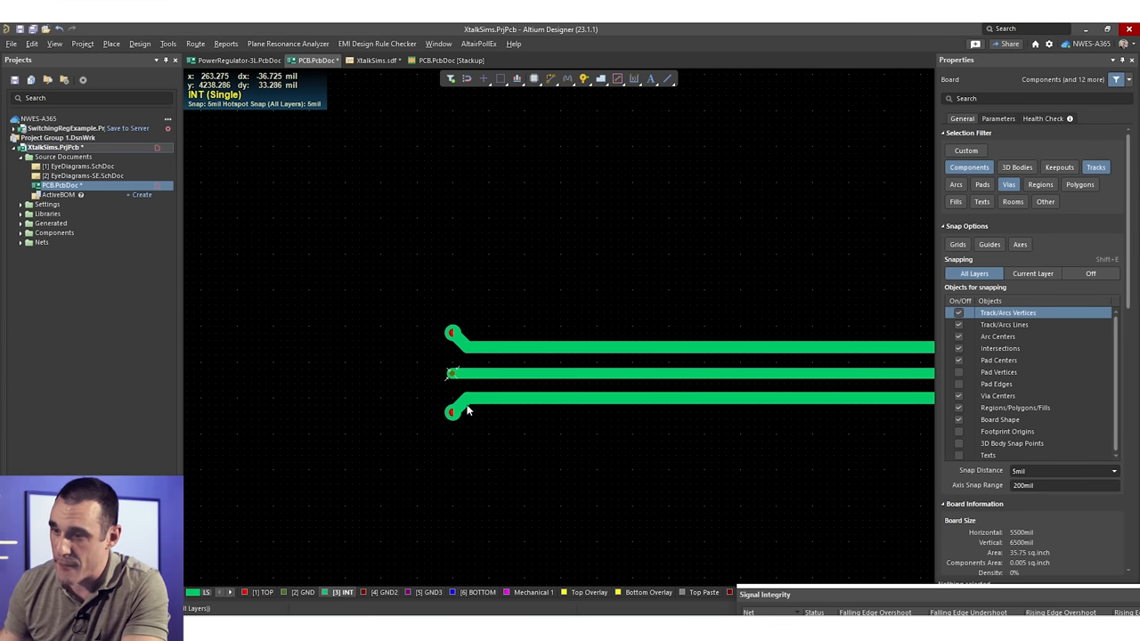
mouse_move(561, 498)
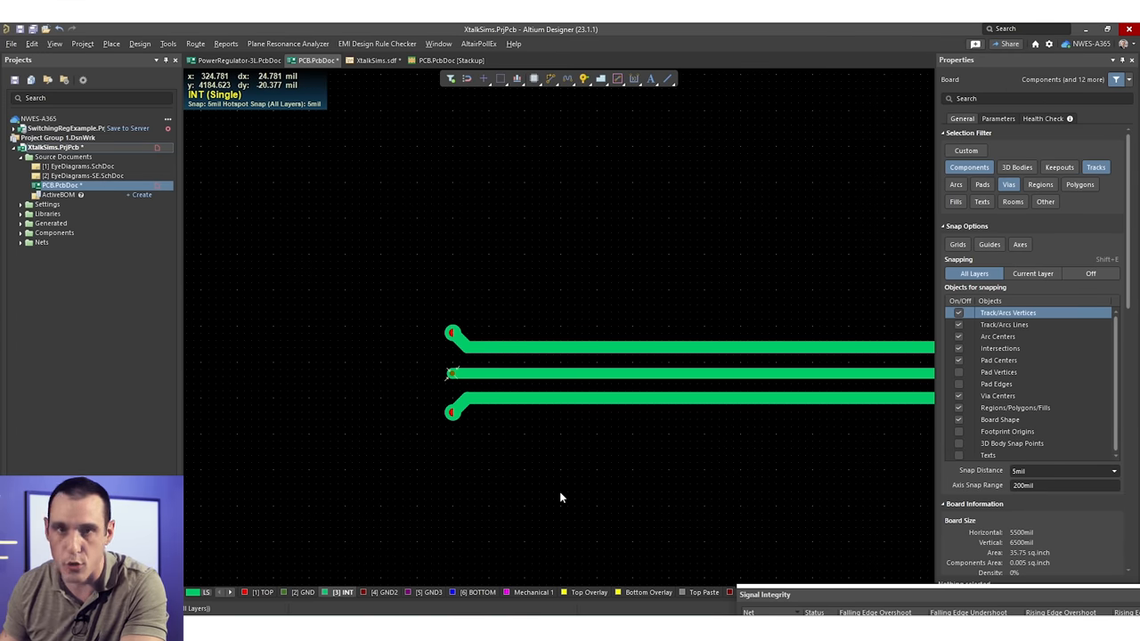
mouse_move(566, 470)
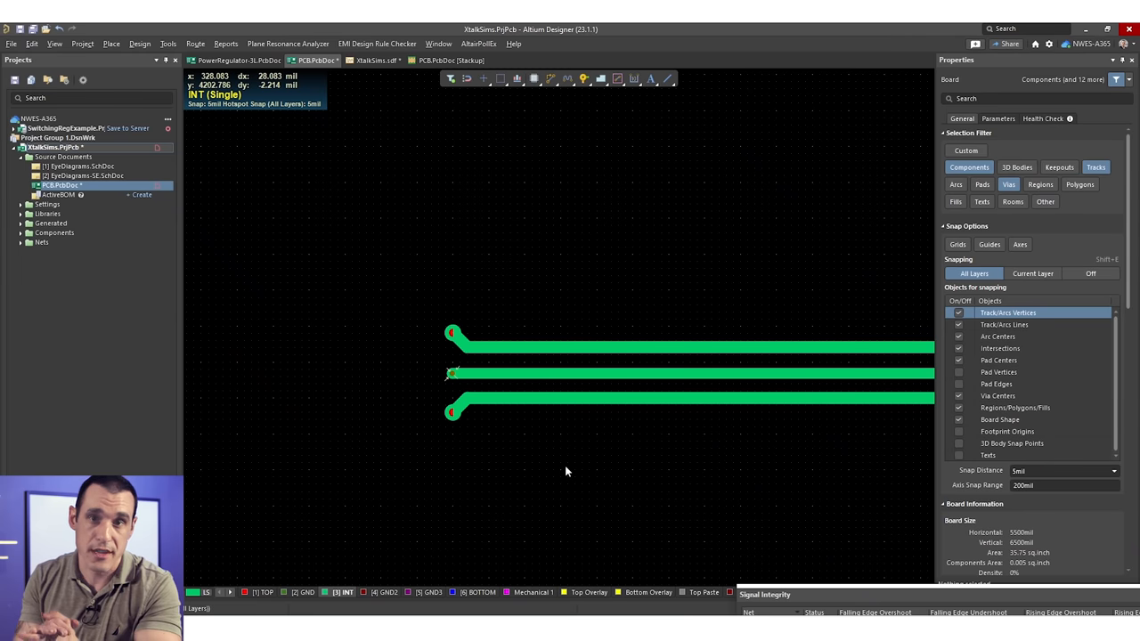
mouse_move(606, 460)
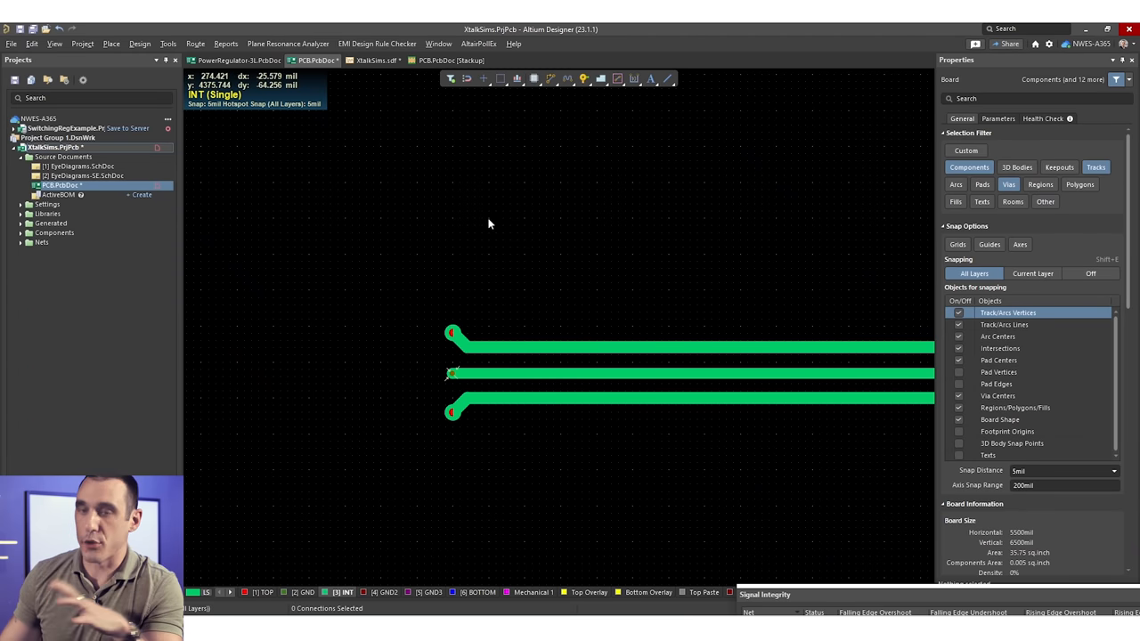
mouse_move(567, 381)
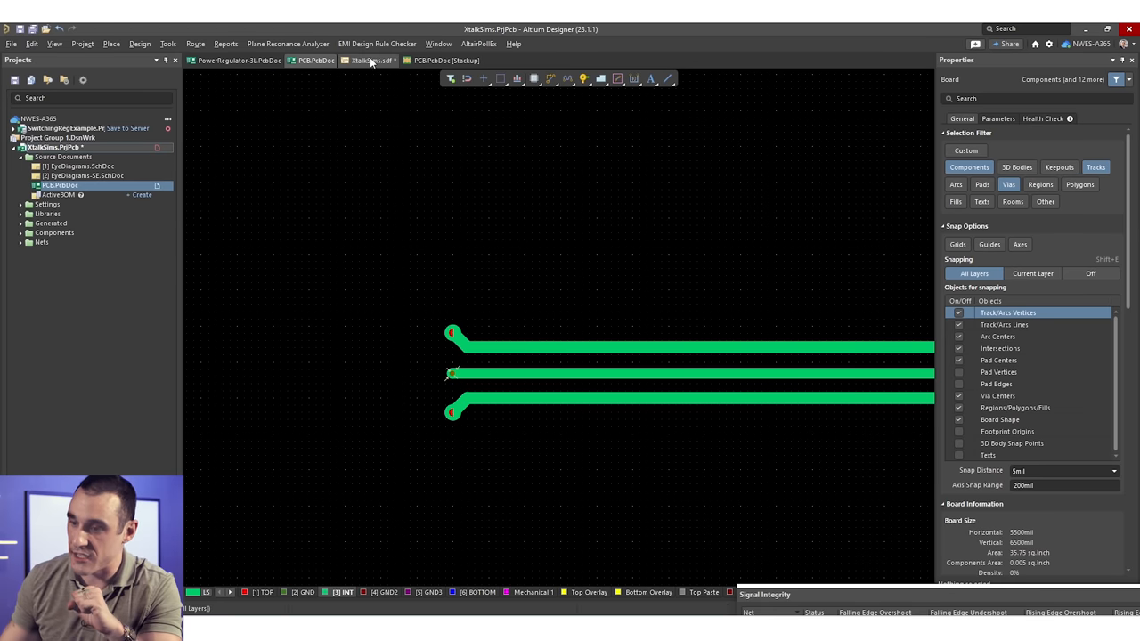
Choose Fast SI in the SI Compliance Analyzer and enter a 100 mil coupling distance.
click(370, 60)
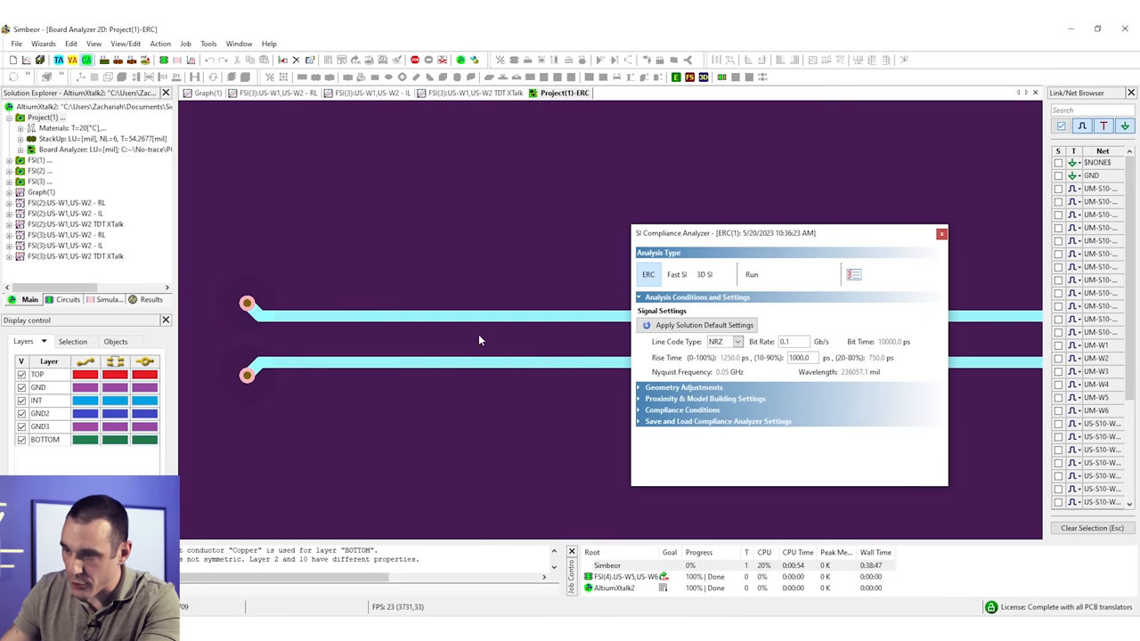
click(751, 275)
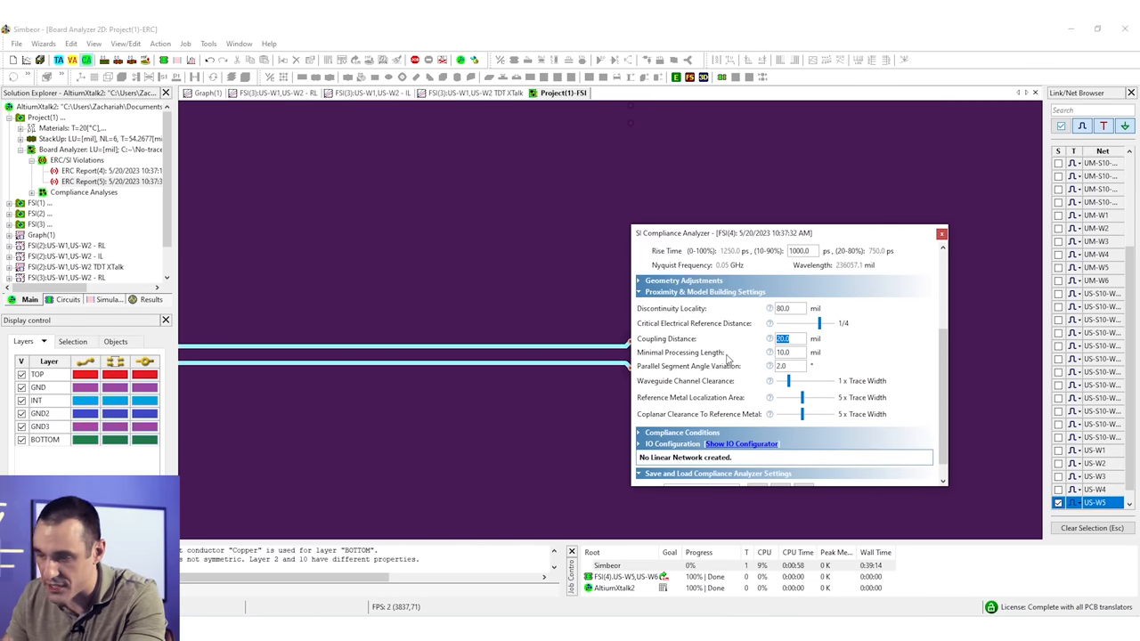
mouse_move(531, 364)
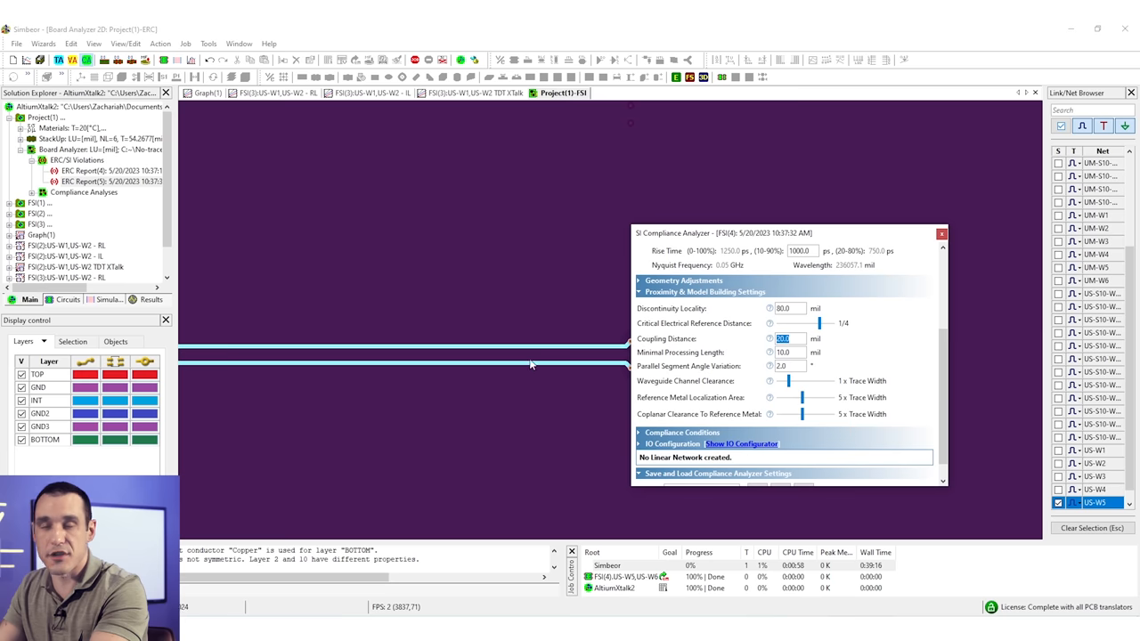
mouse_move(520, 367)
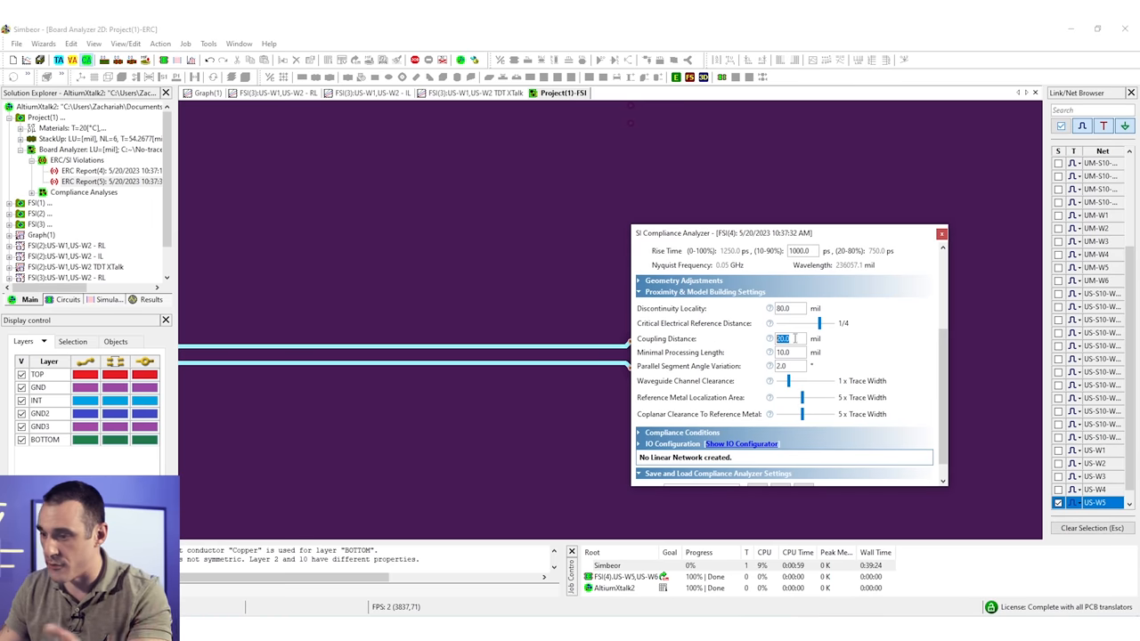
text(1)
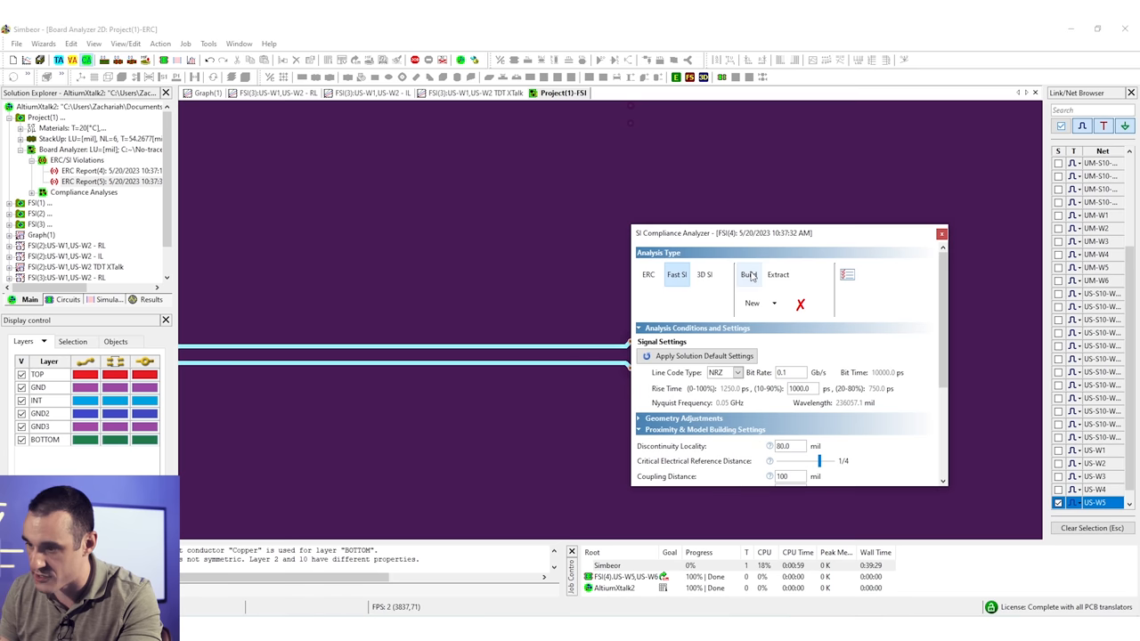
Build the analysis with Pulse TD response, single-bit plot off and Pulse XTalk plot on, then run it.
click(748, 274)
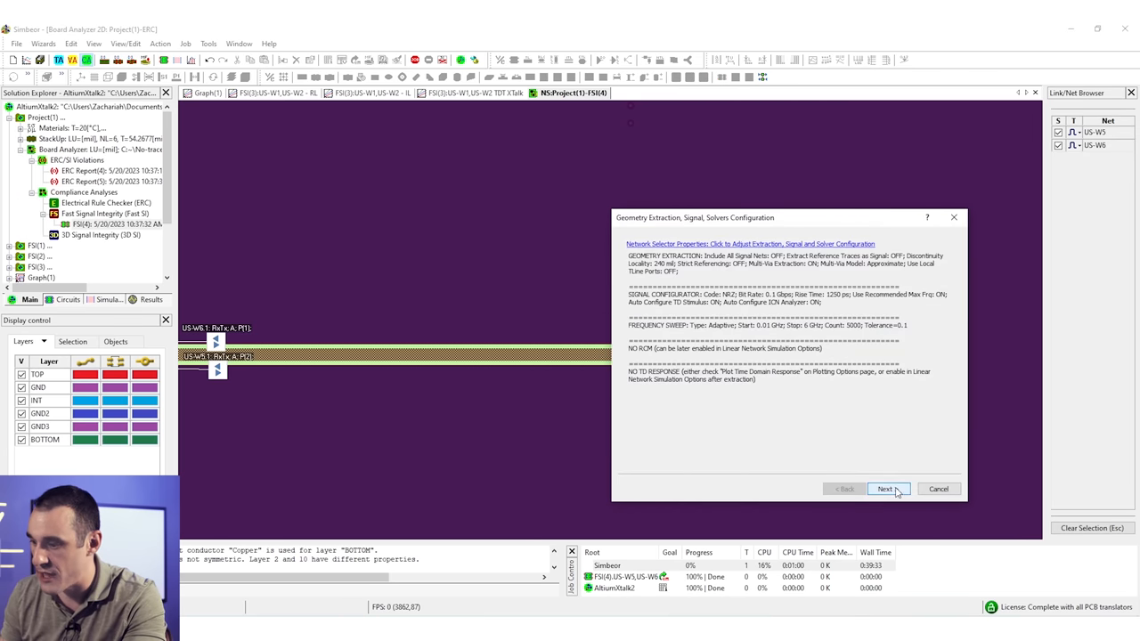
click(886, 488)
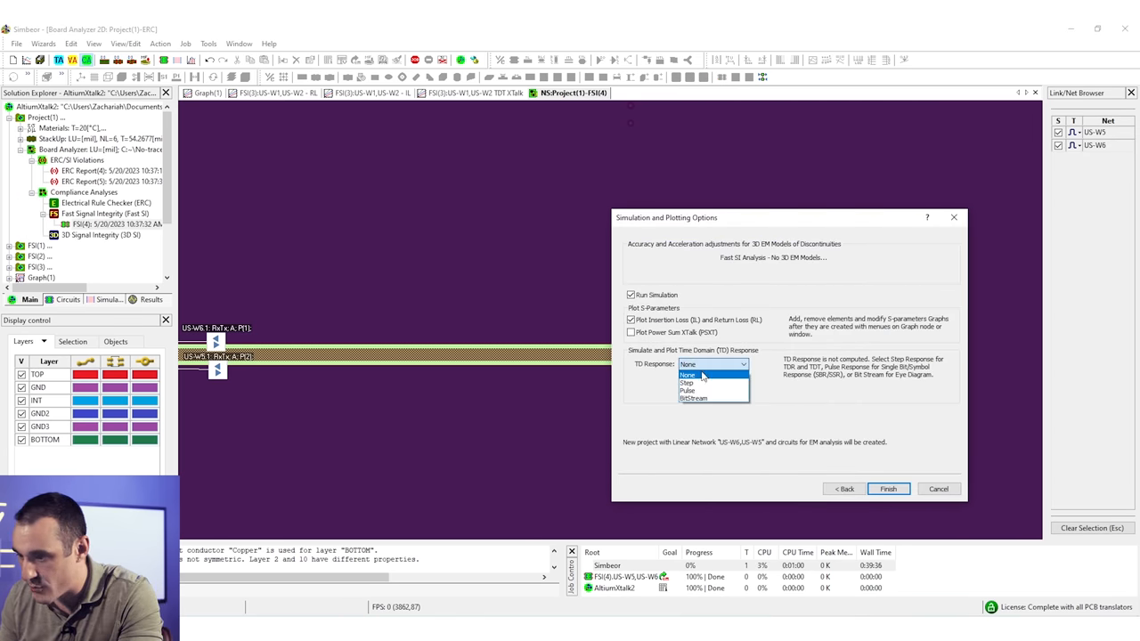
click(688, 383)
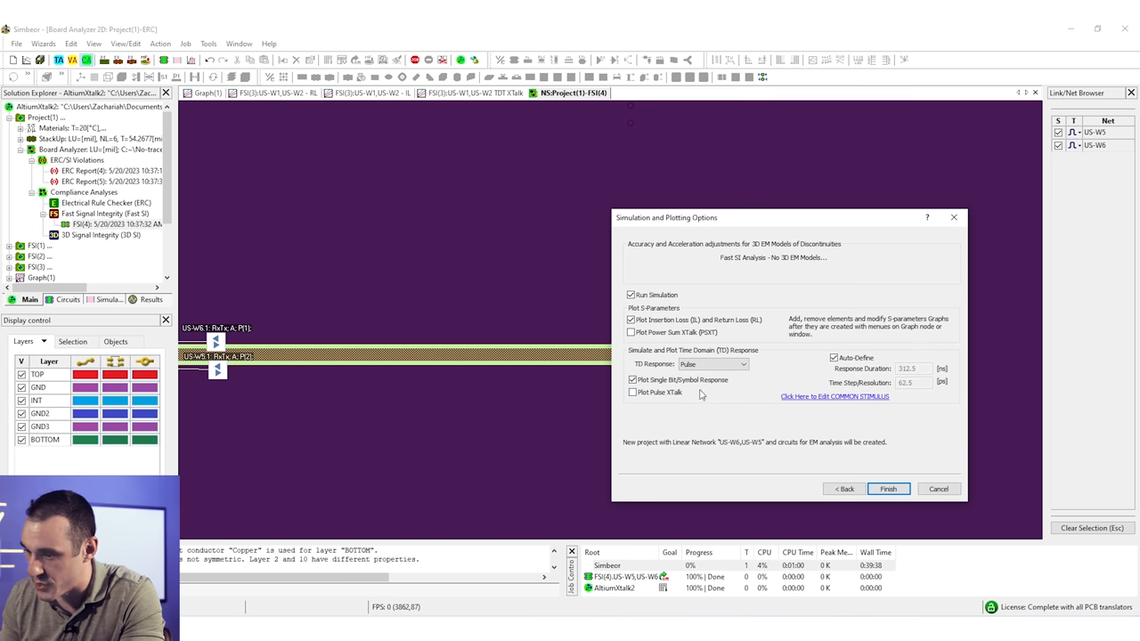
click(632, 392)
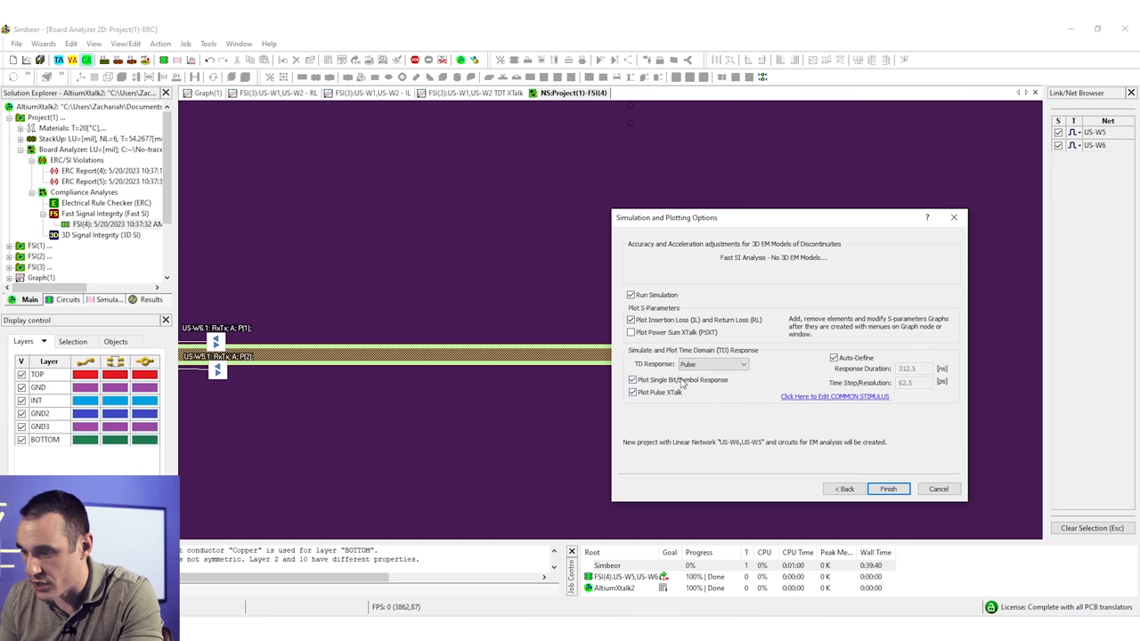
click(630, 379)
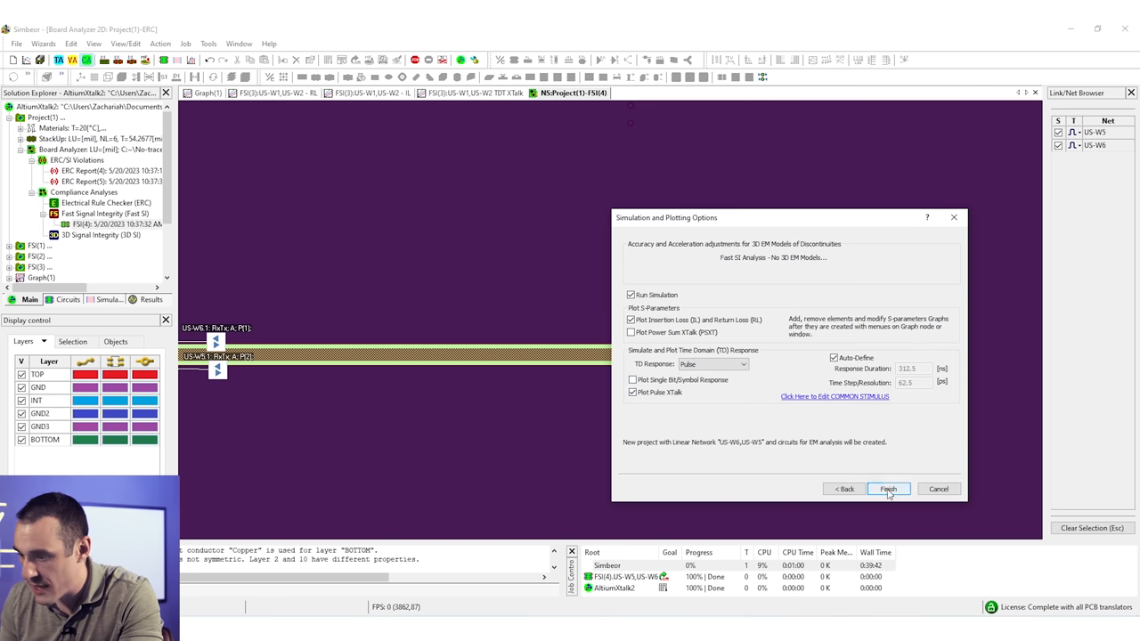
click(888, 488)
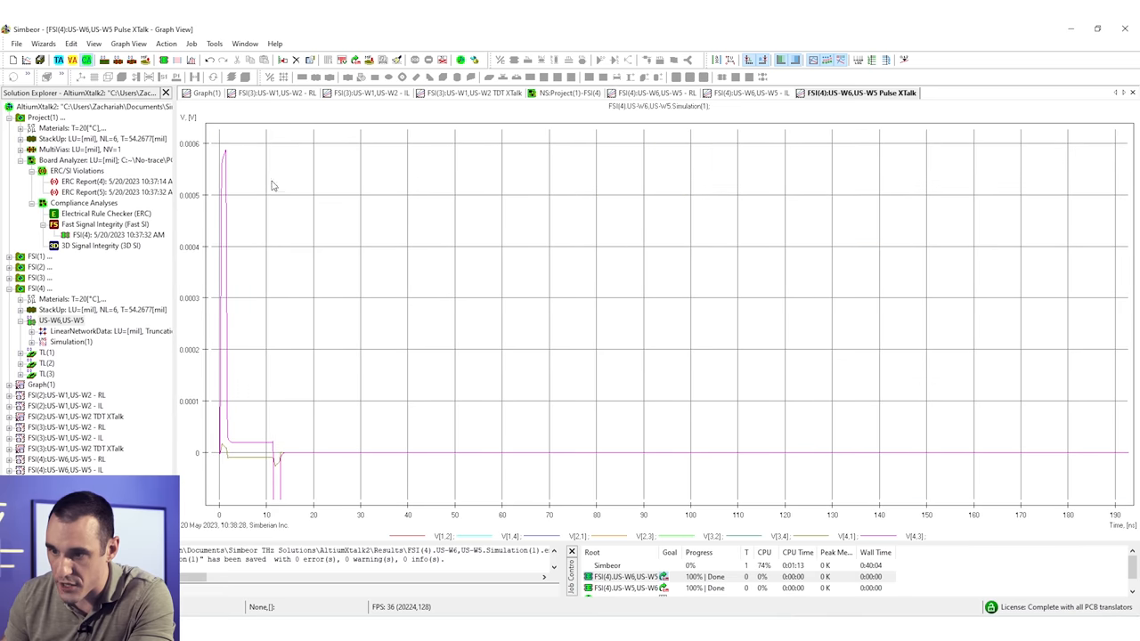
mouse_move(816, 116)
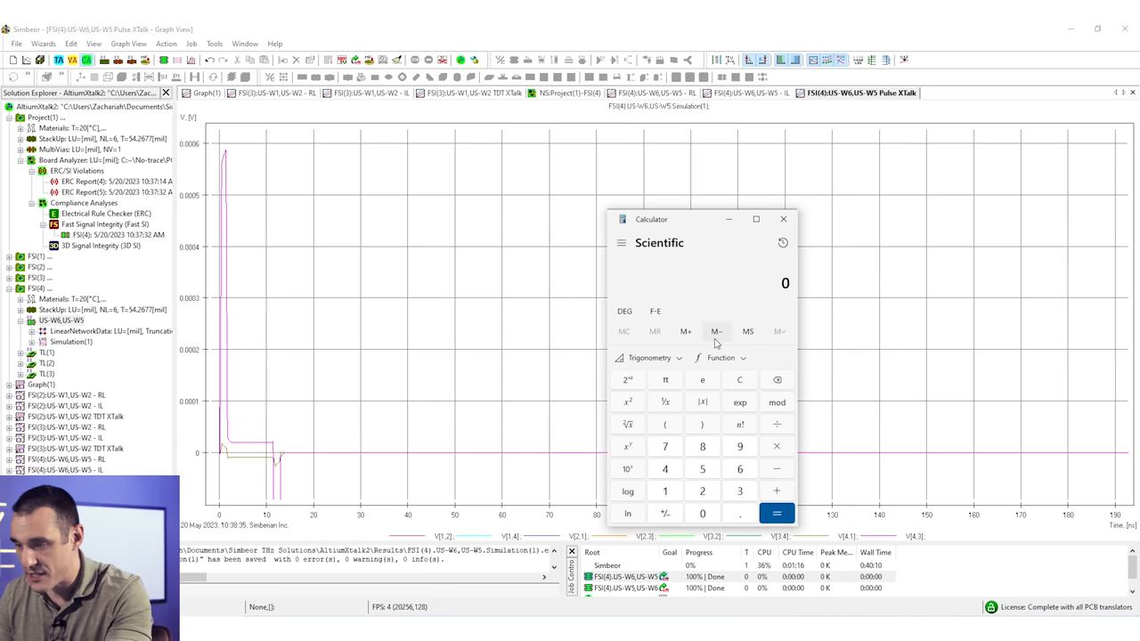
mouse_move(591, 274)
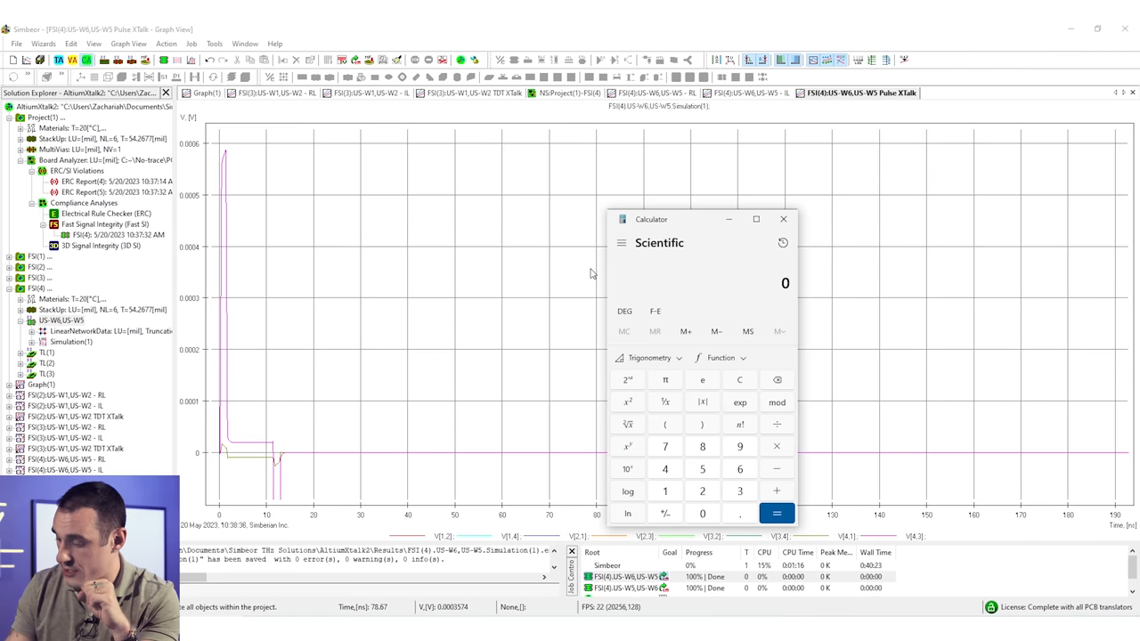
Read the peak crosstalk voltage of 0.0012 off the Pulse XTalk plot.
click(739, 513)
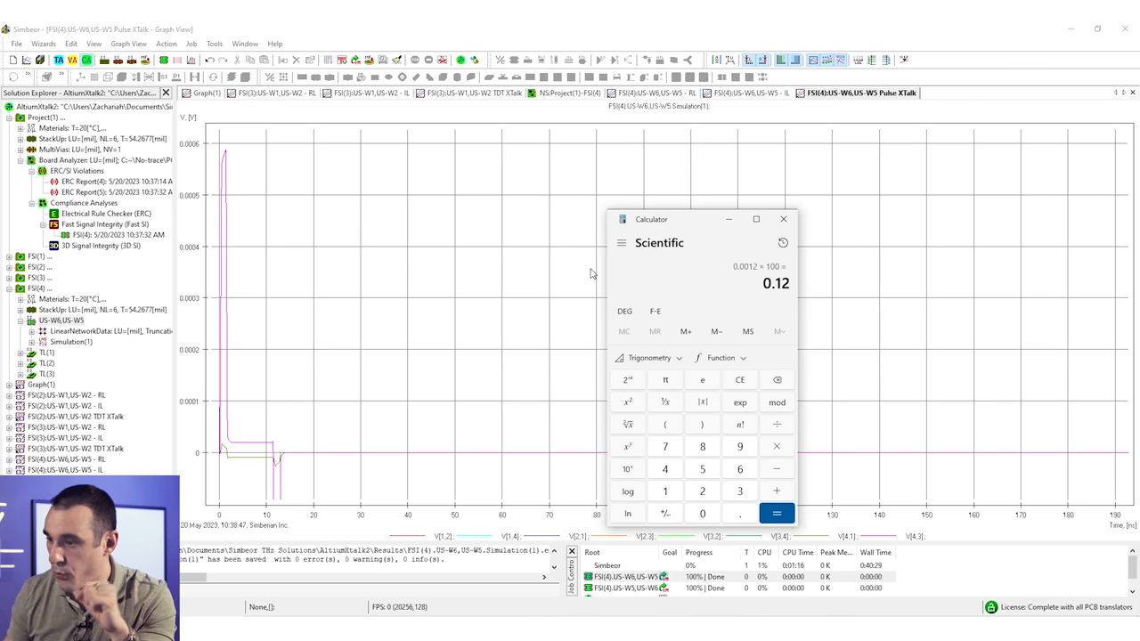
mouse_move(534, 252)
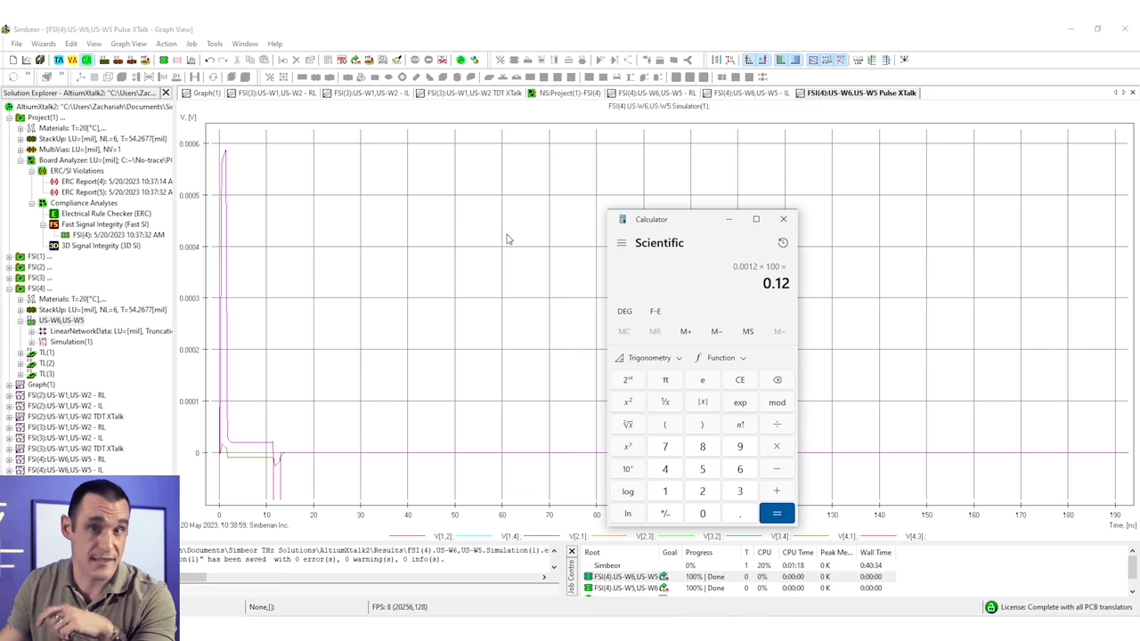
mouse_move(505, 274)
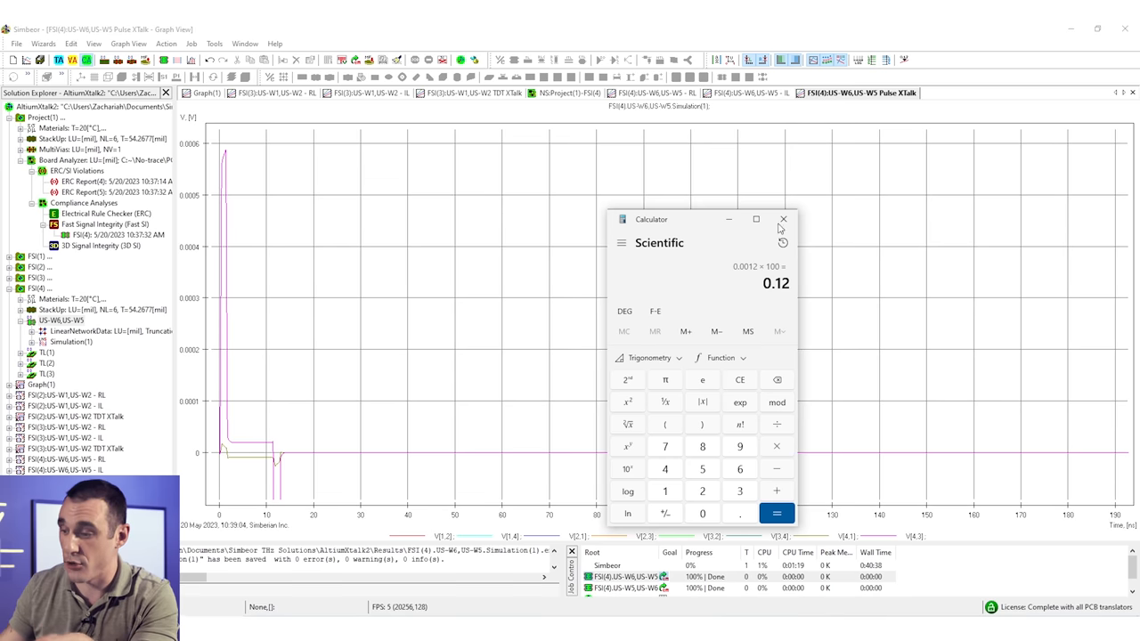
mouse_move(759, 96)
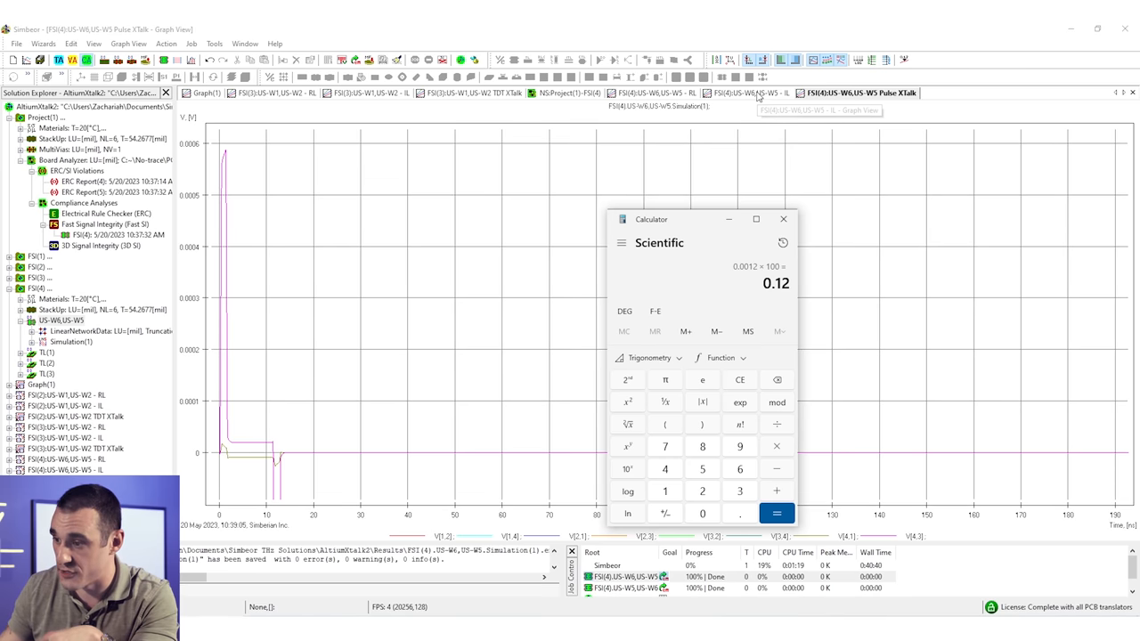
Edit the S-parameter curve's matrix element indices so it plots trace-to-trace coupling.
click(752, 93)
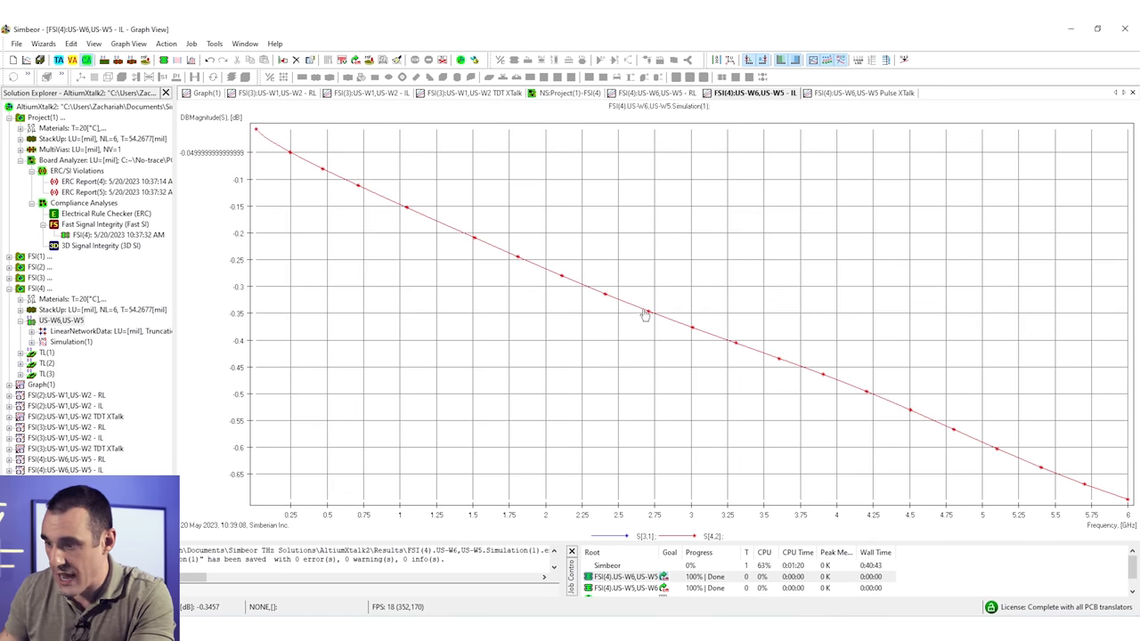
right_click(645, 313)
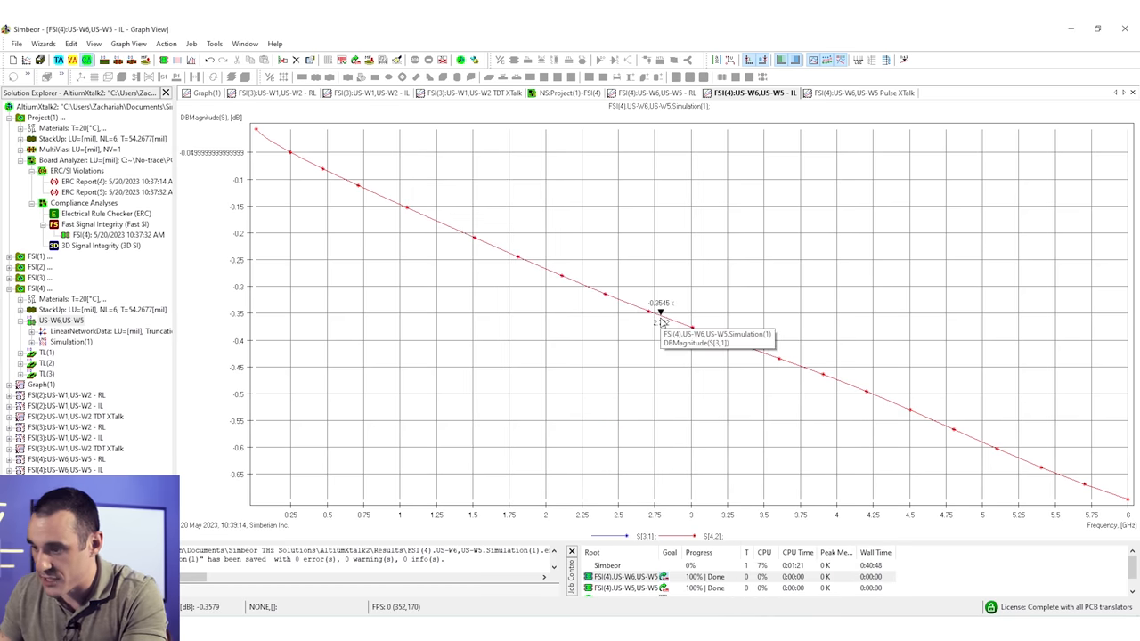
right_click(660, 314)
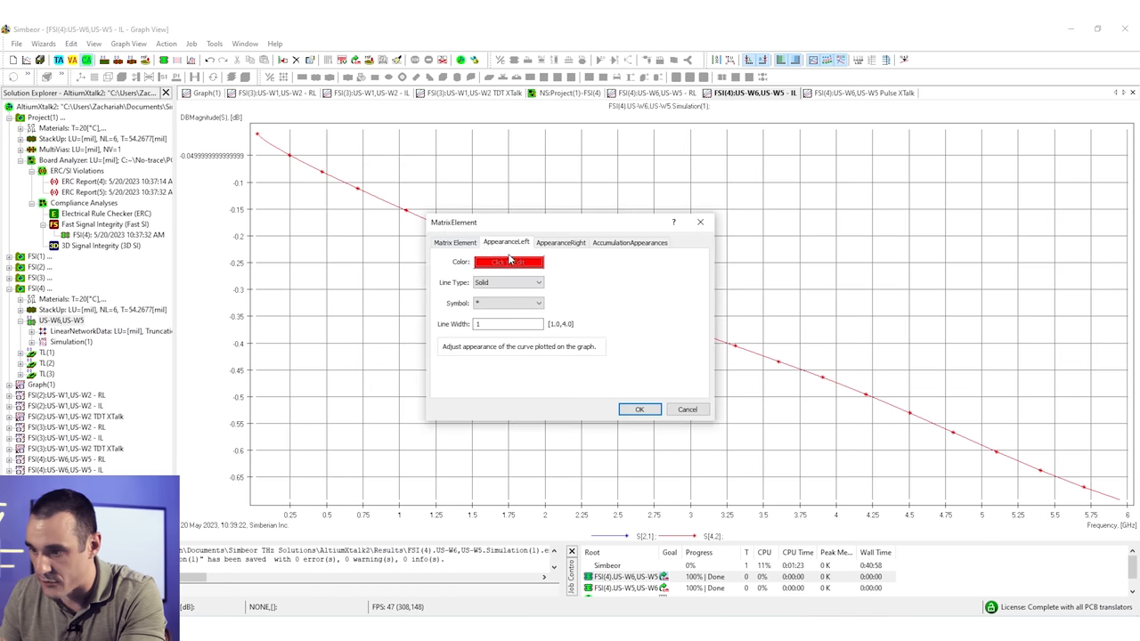
click(454, 242)
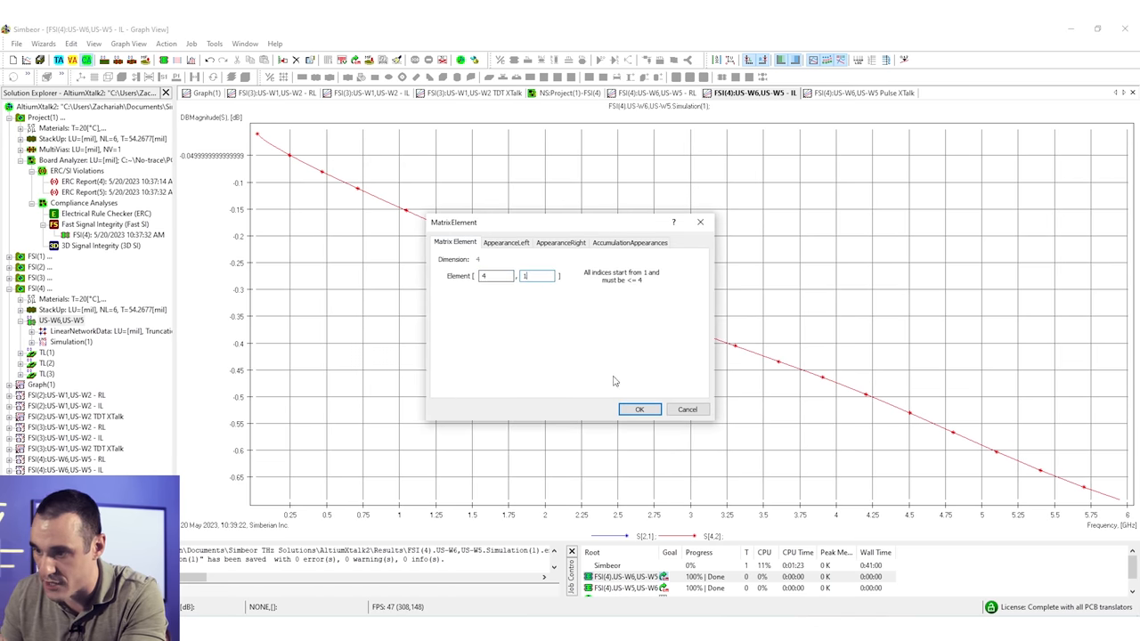
click(637, 408)
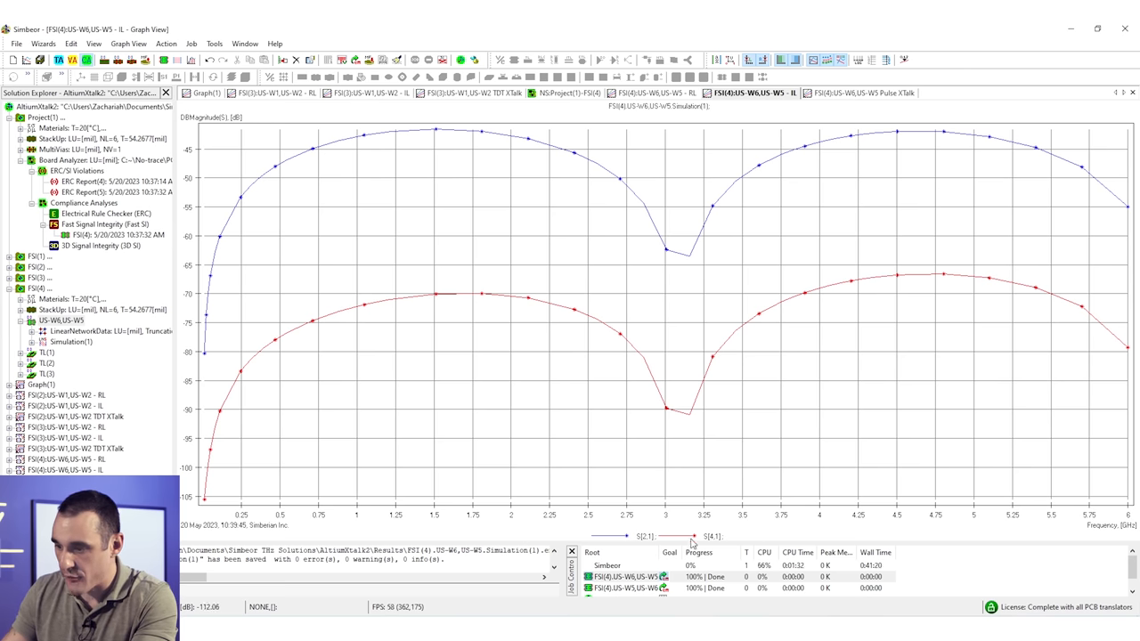
mouse_move(604, 543)
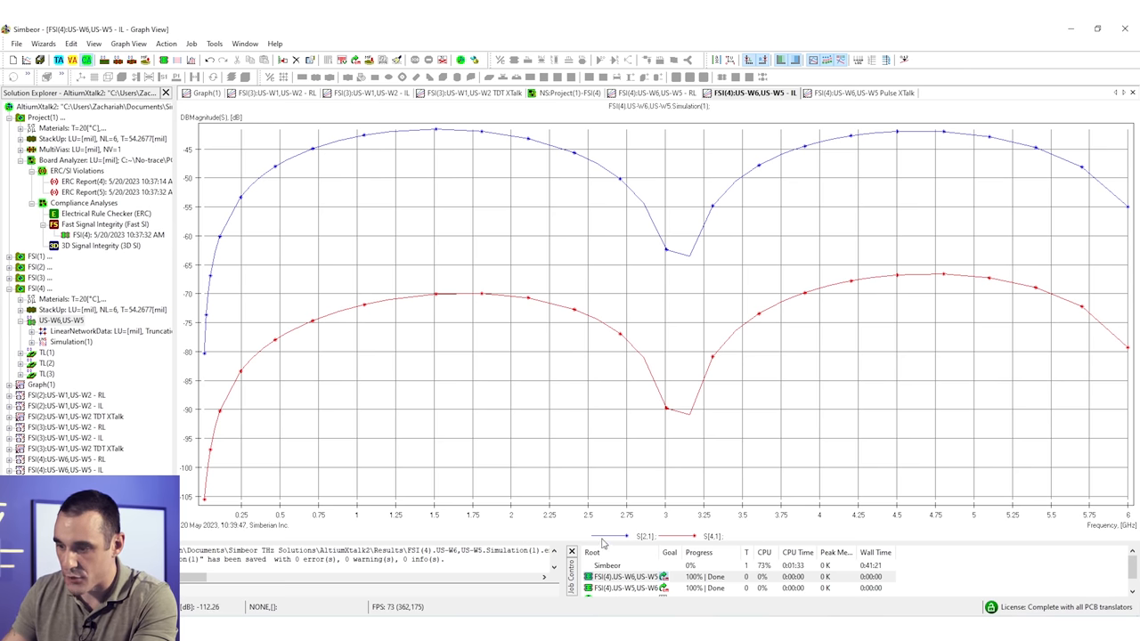
mouse_move(467, 116)
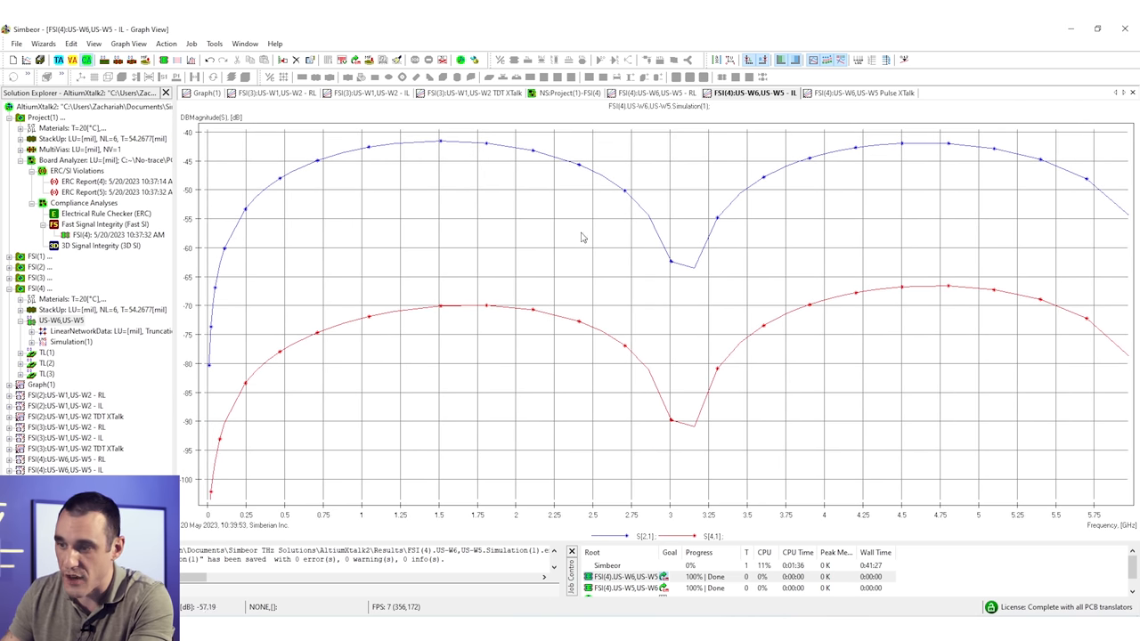
mouse_move(679, 488)
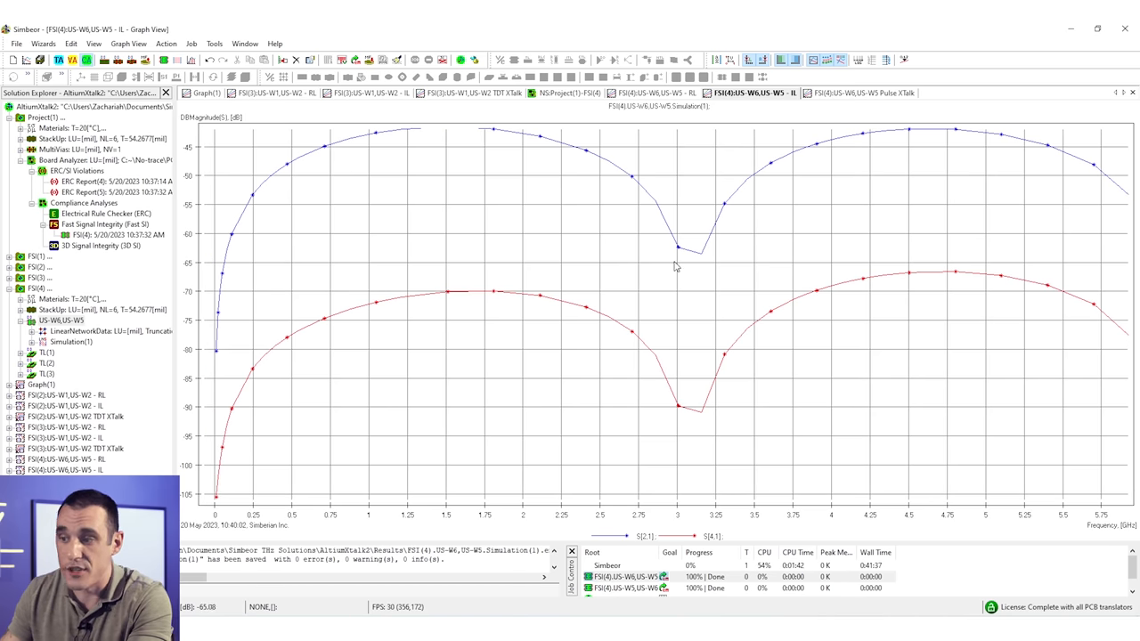
mouse_move(606, 154)
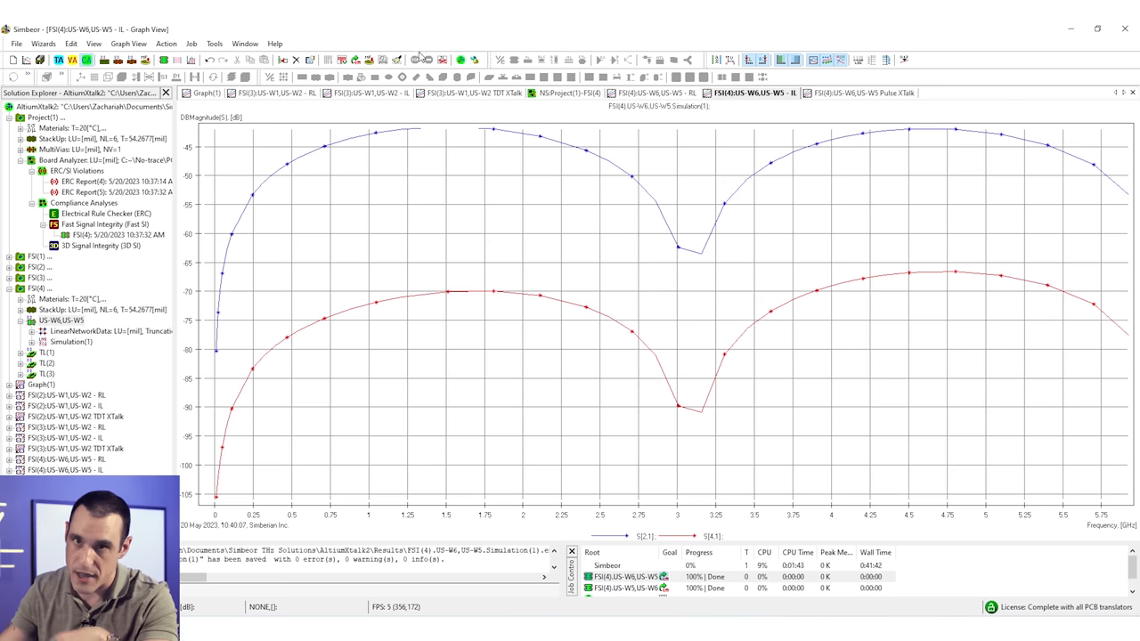
mouse_move(570, 96)
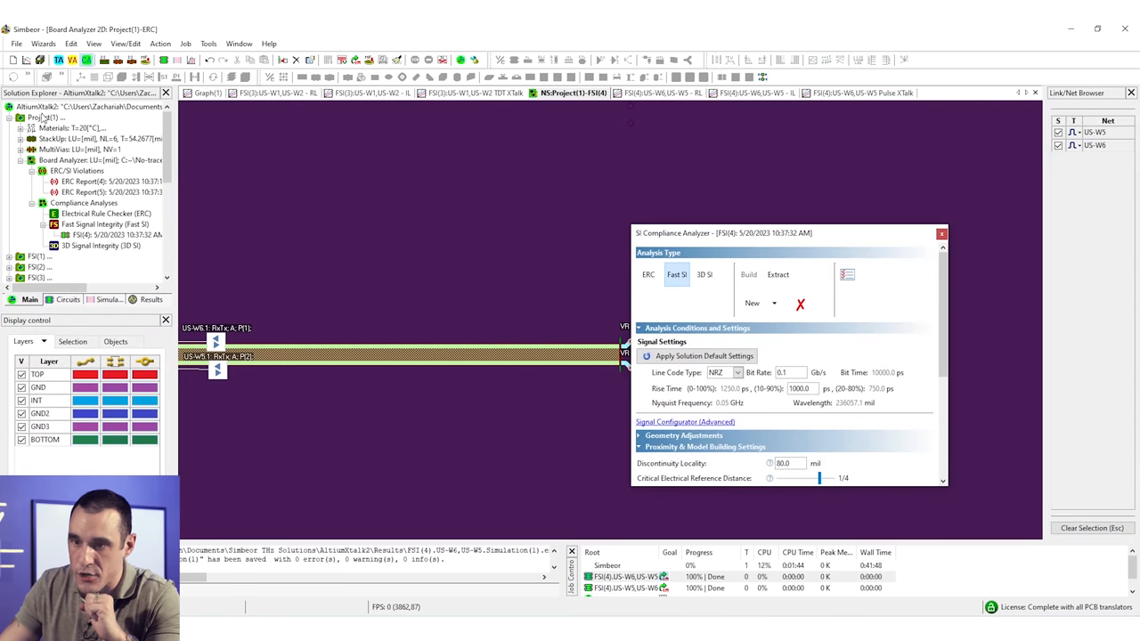
Delete the old Board Analyzer and its stackup from the project.
right_click(42, 118)
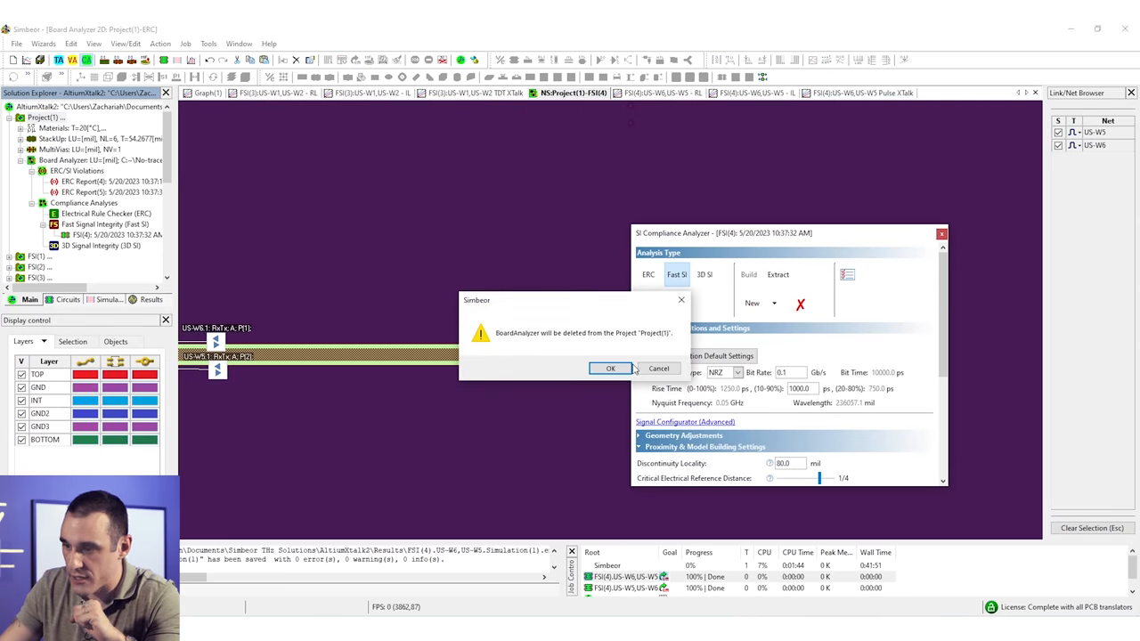
click(609, 369)
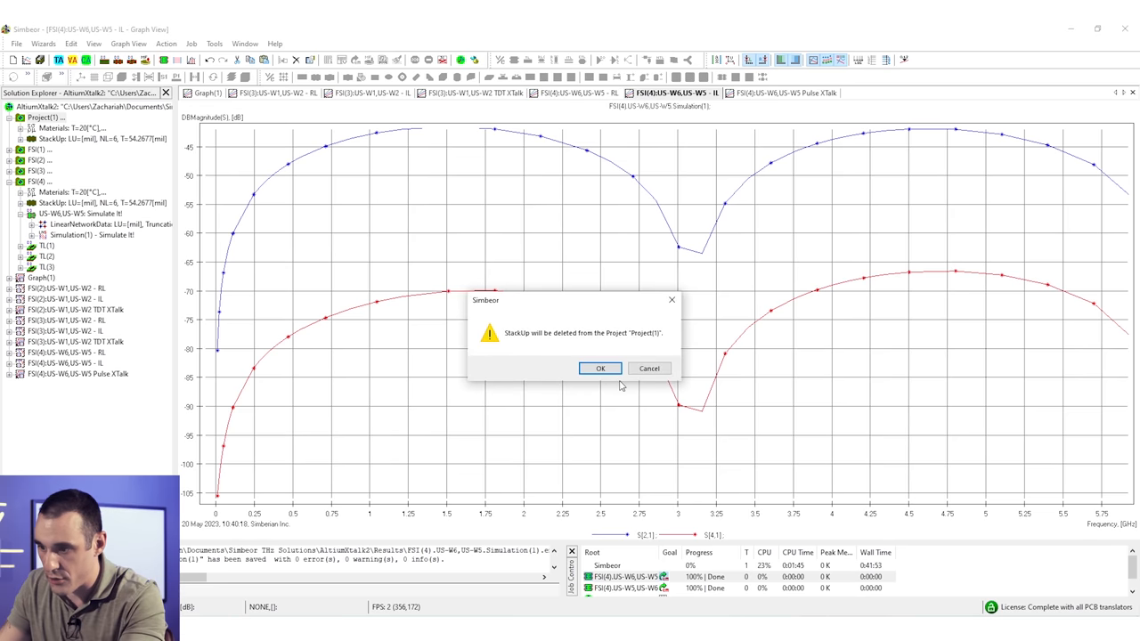
click(601, 369)
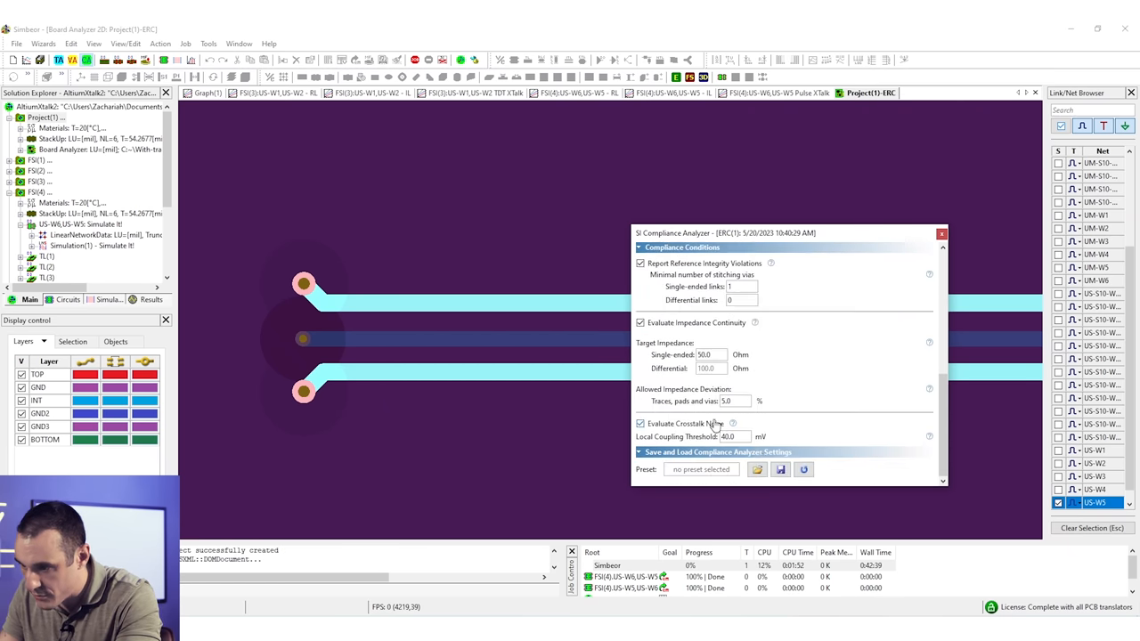
Accept crosstalk-enabled compliance conditions for US-W8 and run the Fast SI simulation.
click(648, 275)
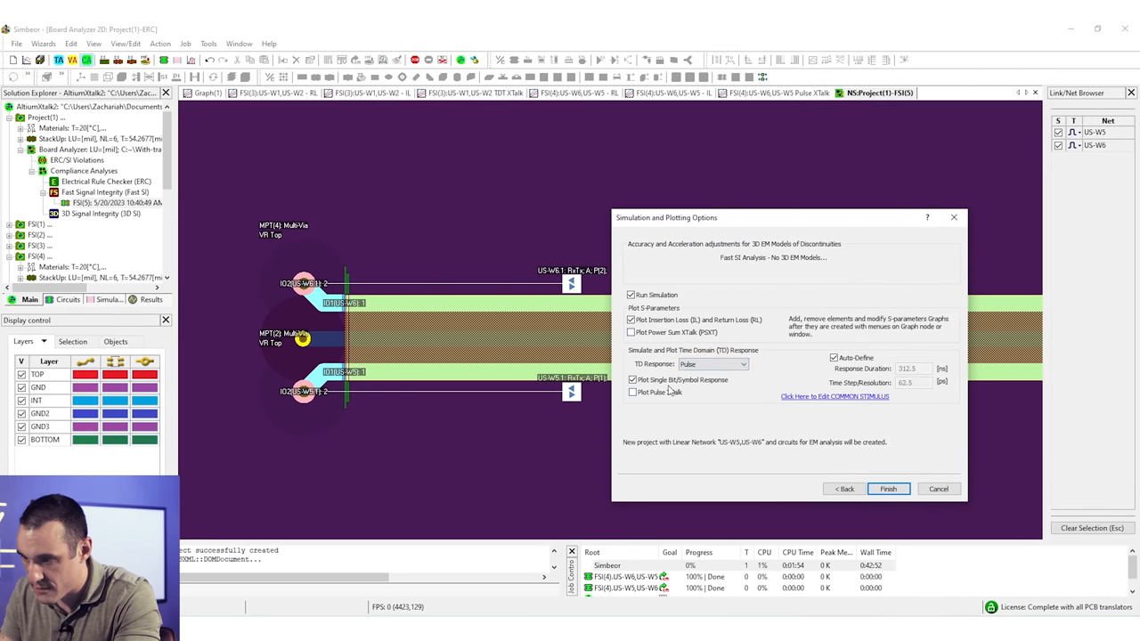
click(887, 488)
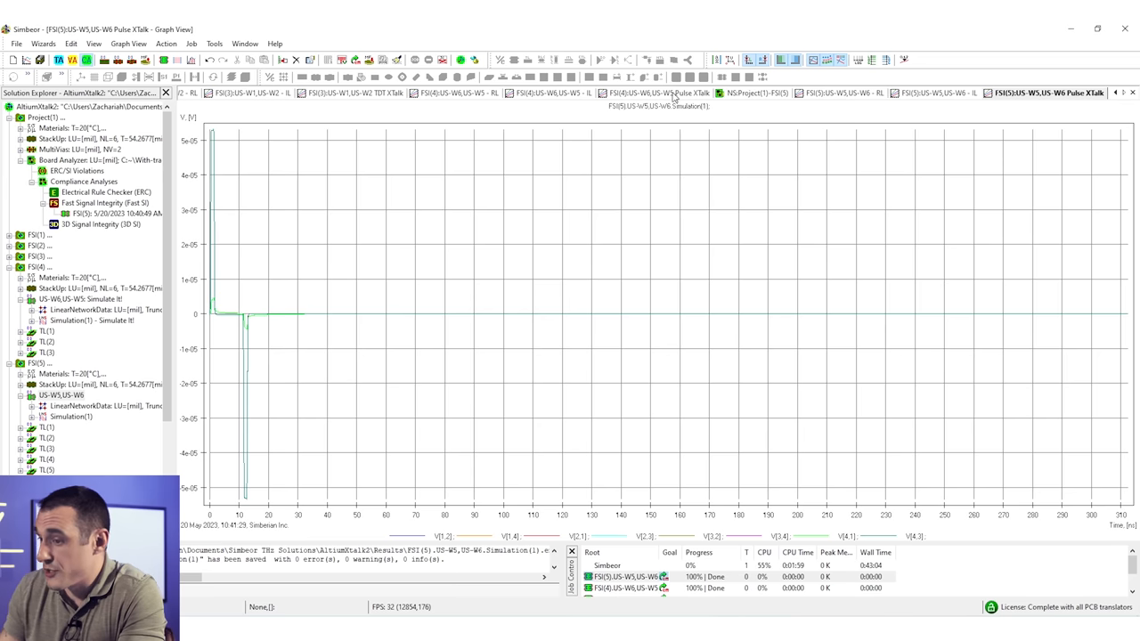
click(663, 93)
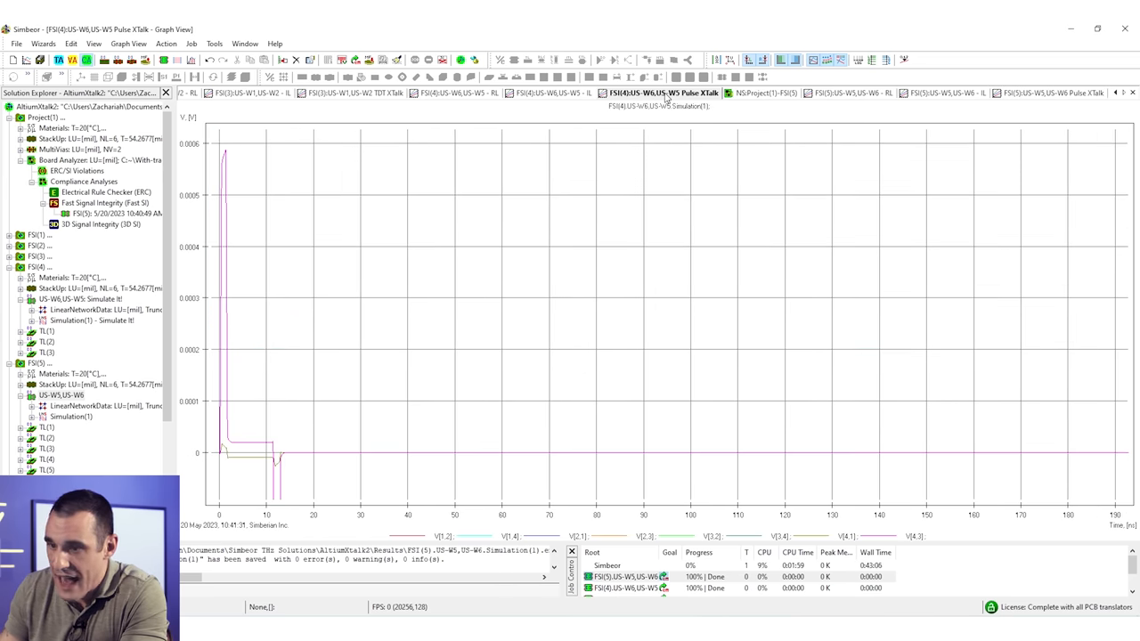
click(1048, 93)
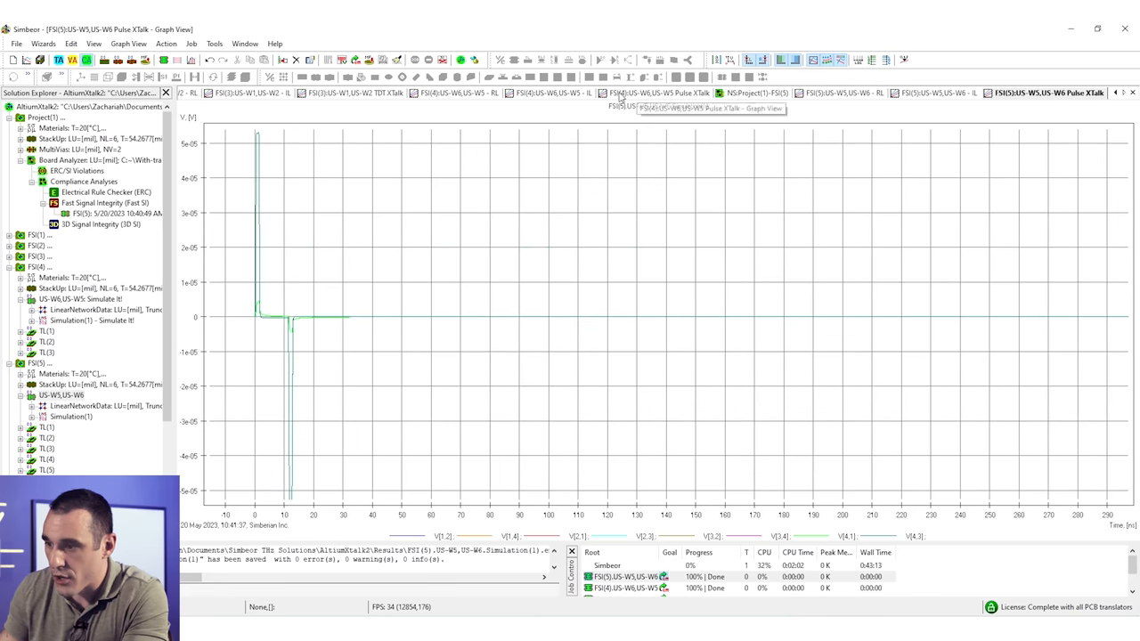
click(659, 93)
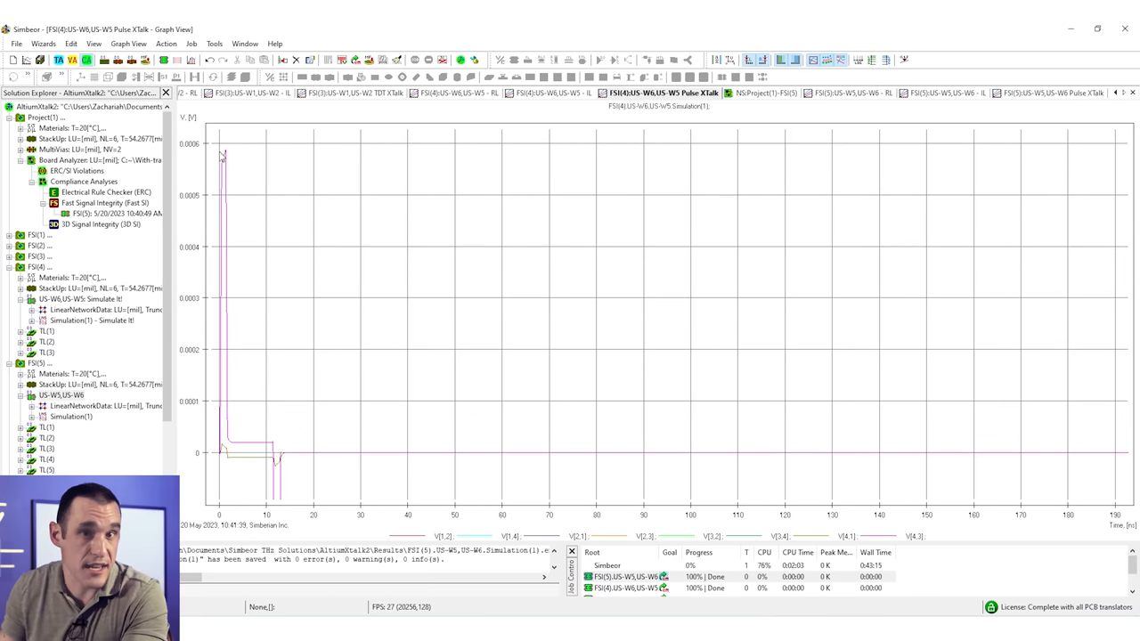
click(1047, 92)
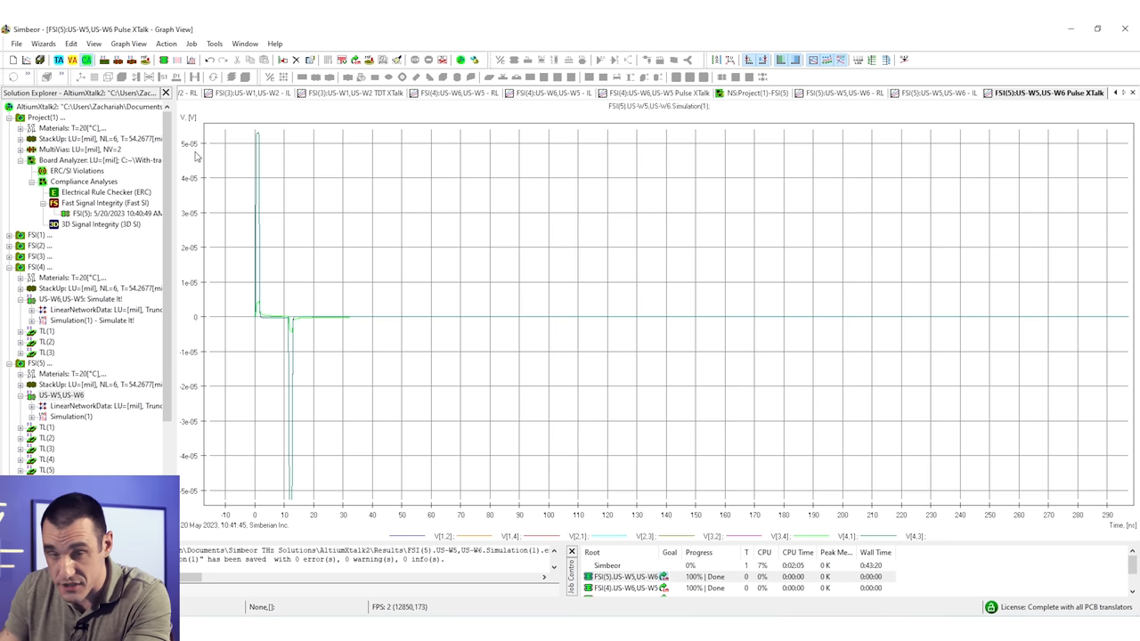
mouse_move(969, 201)
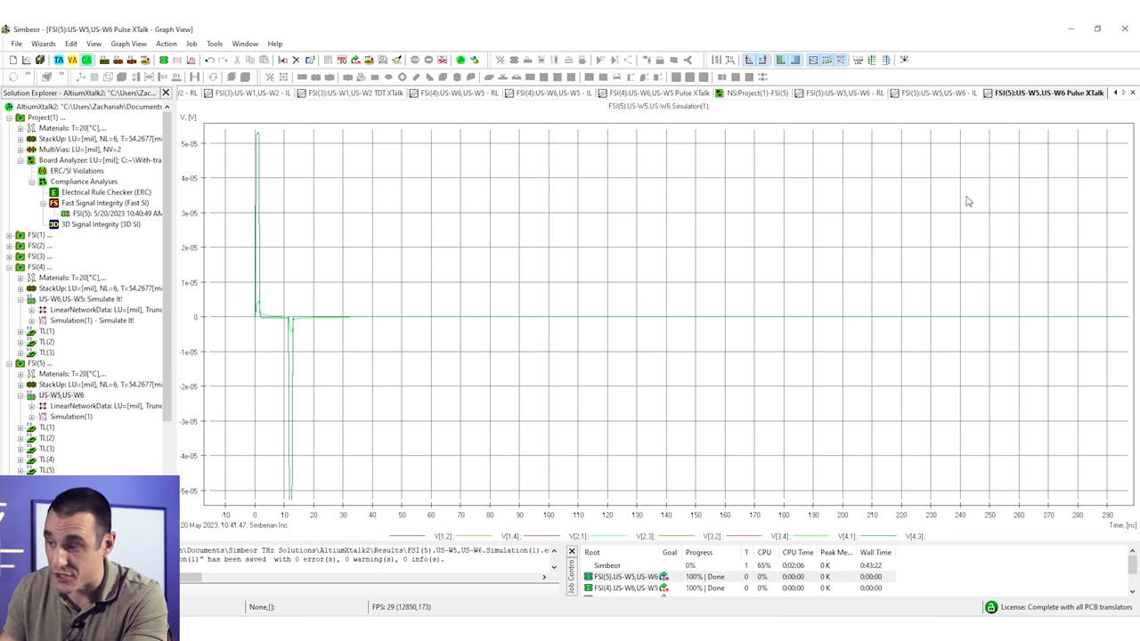
mouse_move(845, 150)
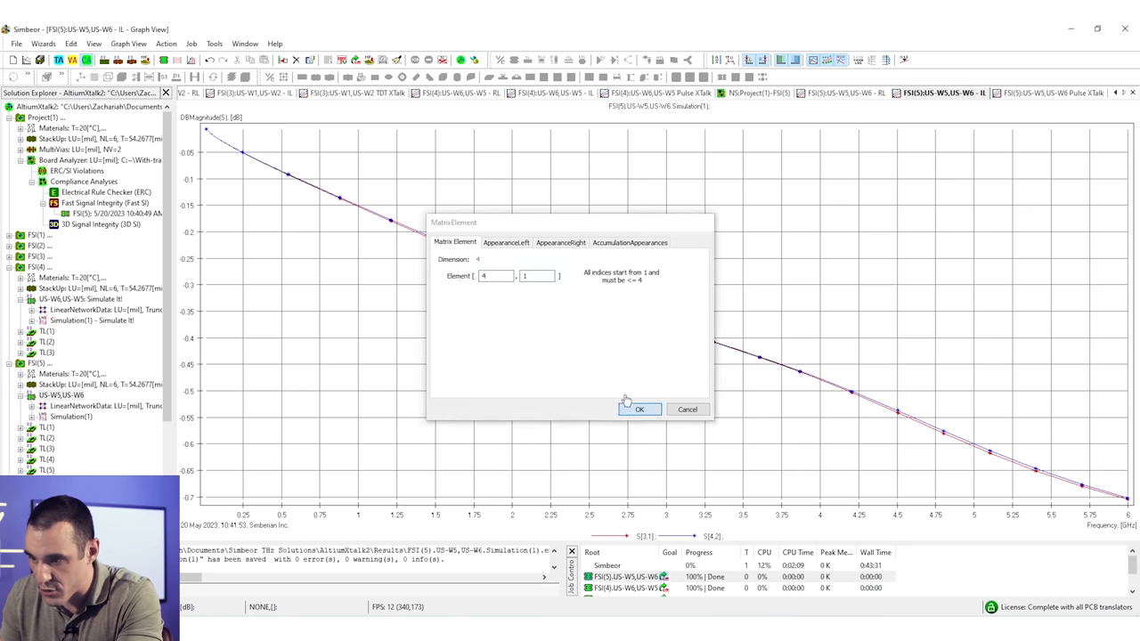
Apply the crosstalk matrix element, Fit All curves, and return to the US-W8 S-parameter graph.
click(639, 408)
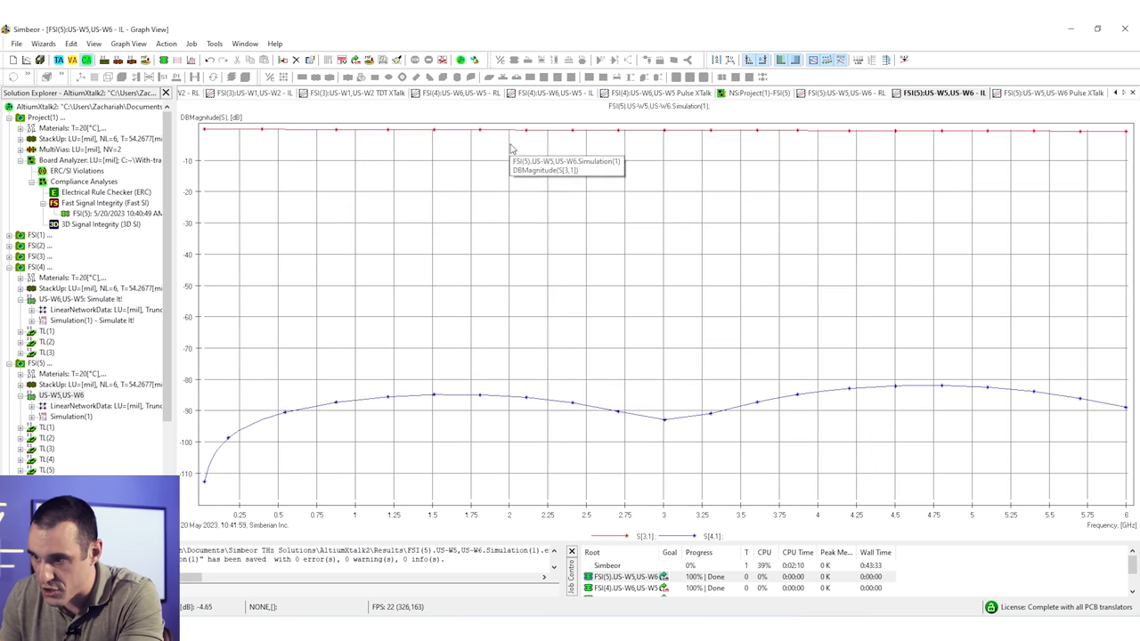
right_click(513, 146)
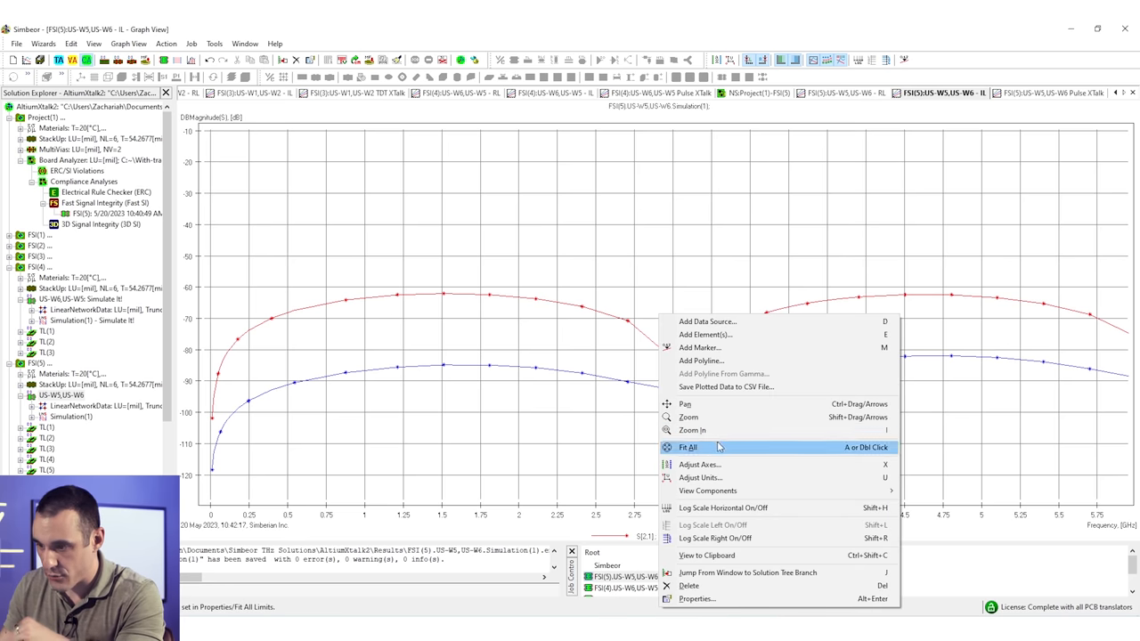
click(688, 447)
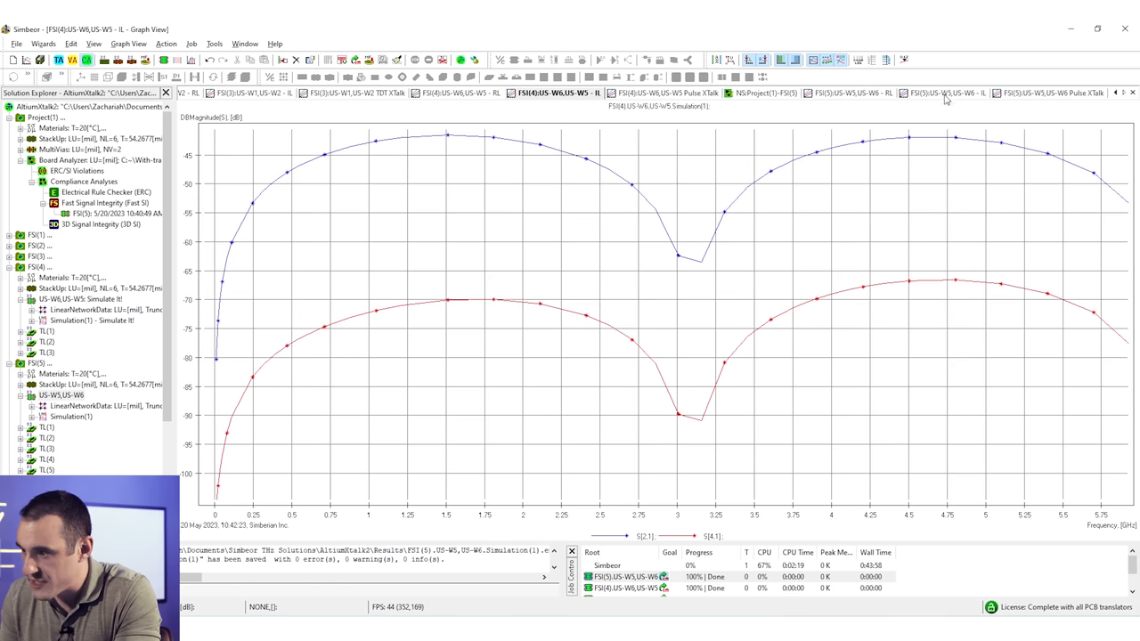
click(944, 92)
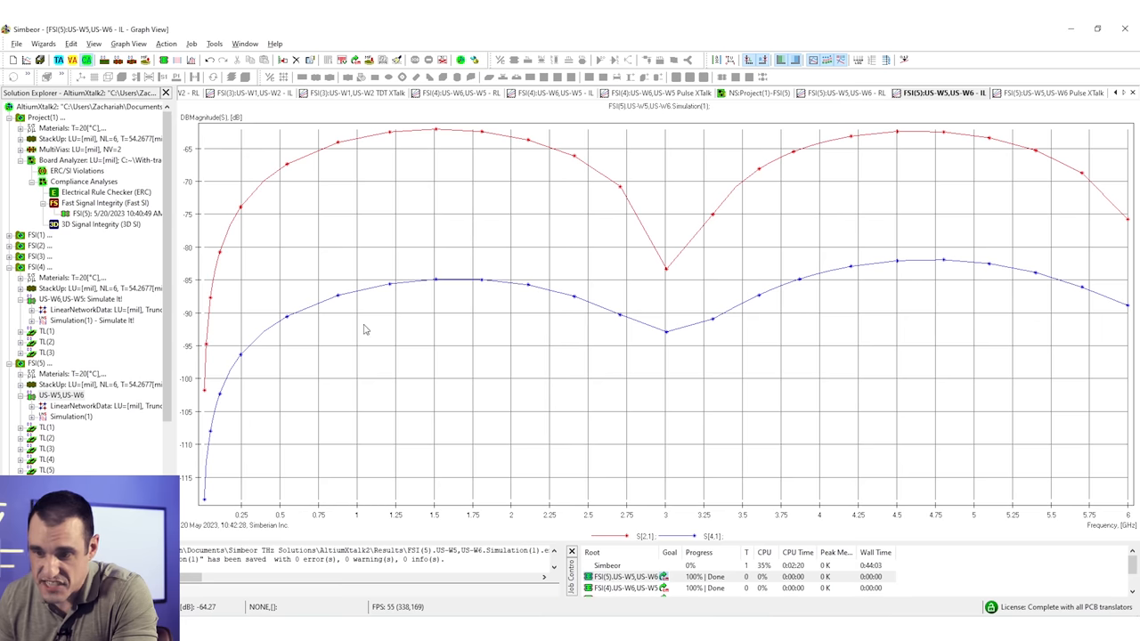
mouse_move(403, 364)
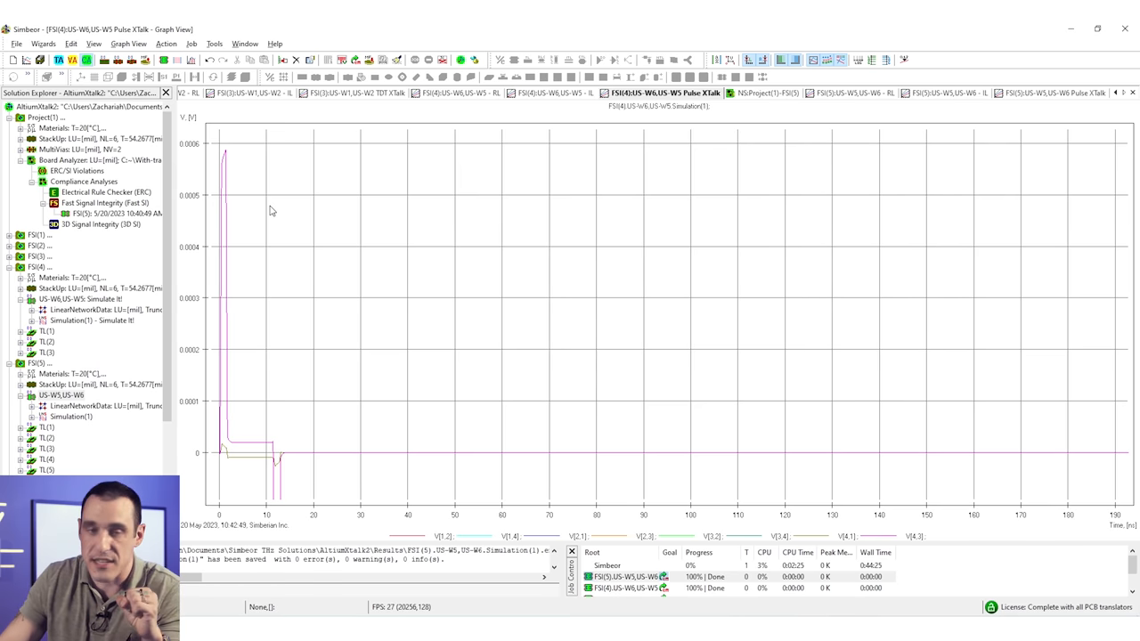
mouse_move(264, 171)
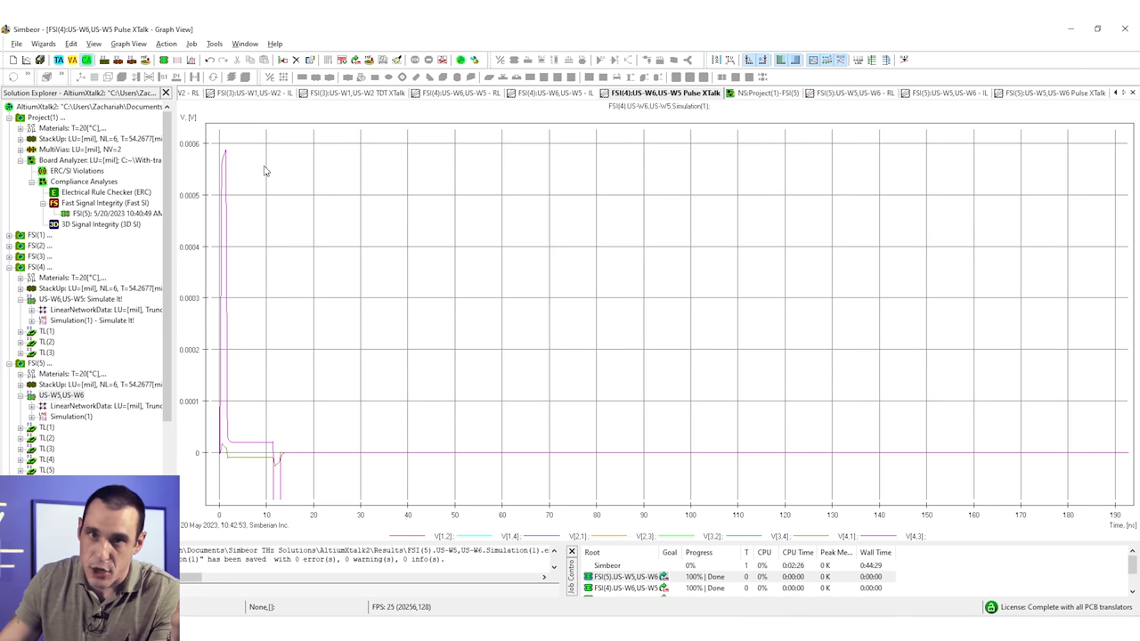
mouse_move(278, 154)
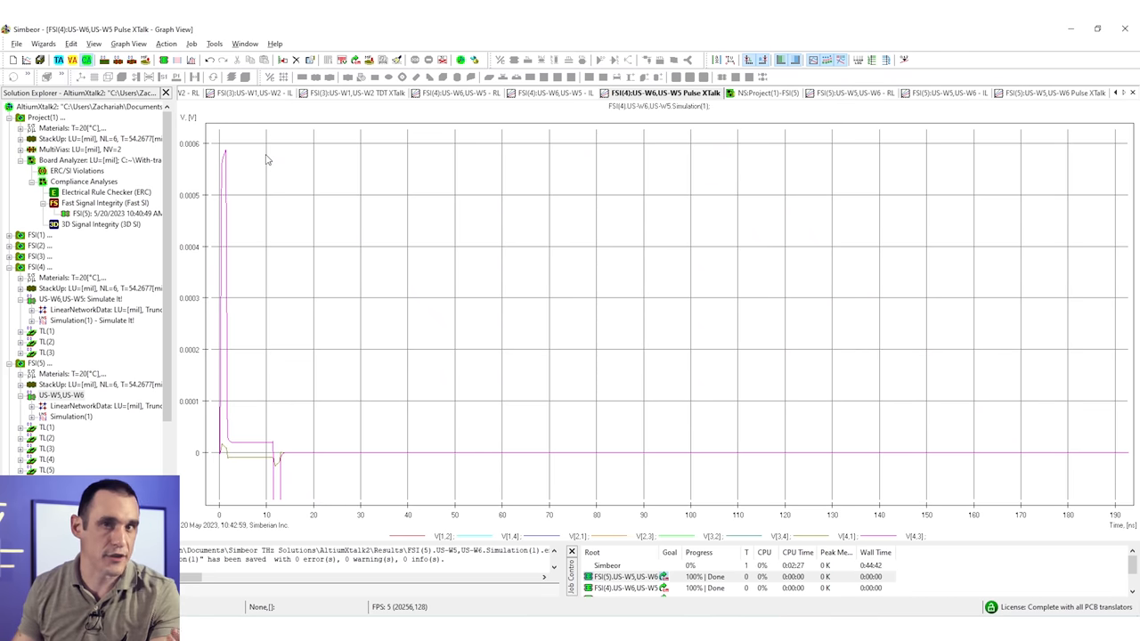
mouse_move(894, 161)
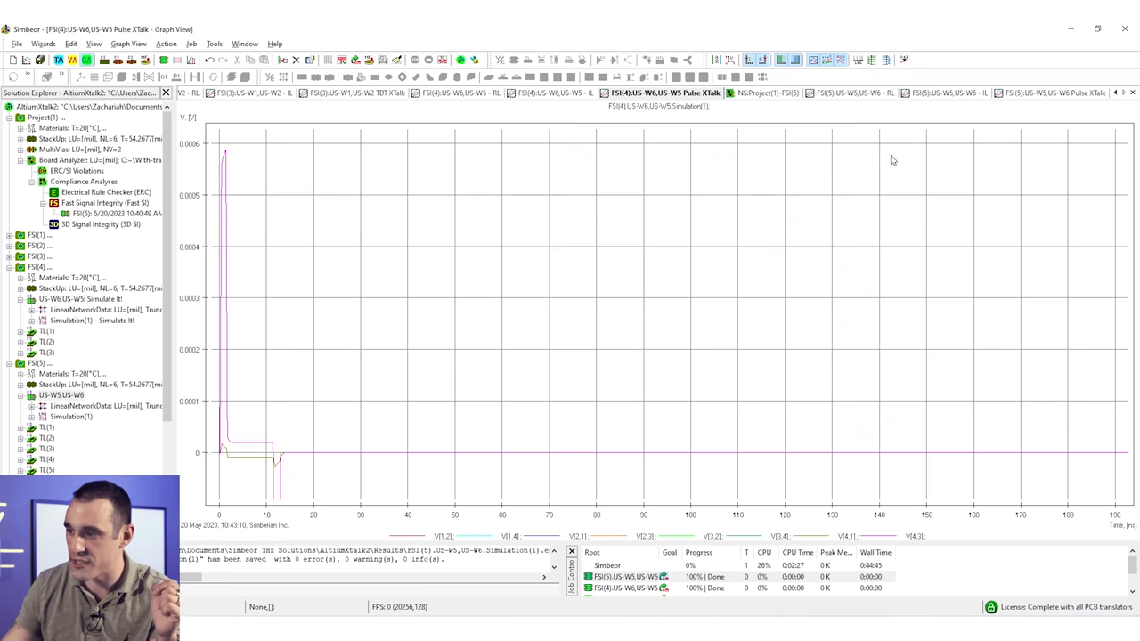
Show the US-W8 Pulse XTalk graph with peaks near 6e-05 V.
click(1051, 92)
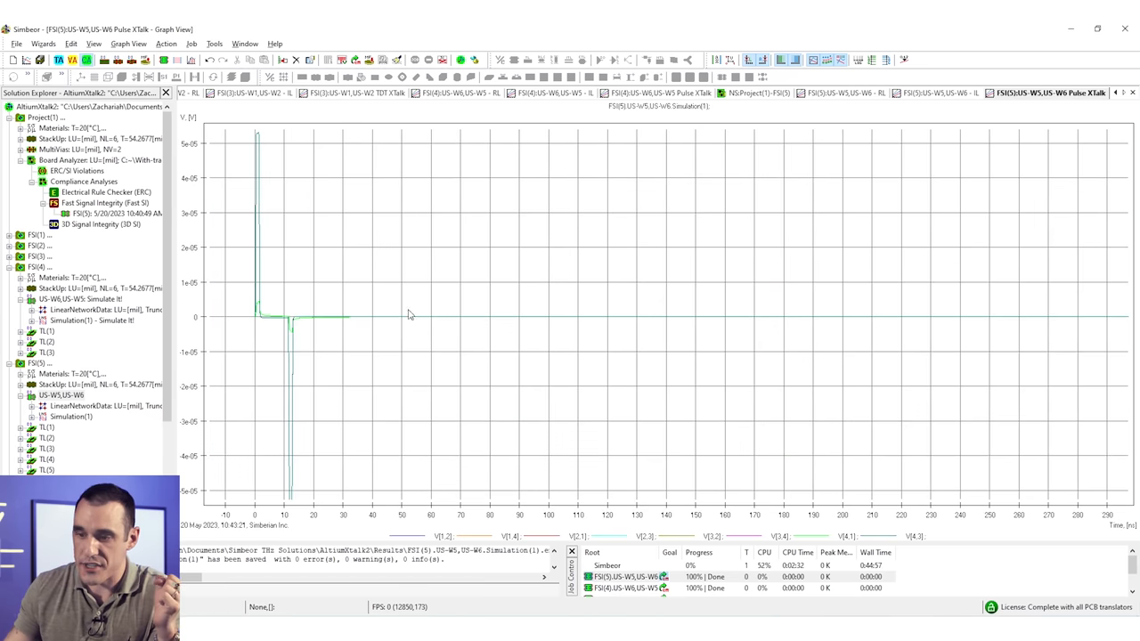
mouse_move(323, 297)
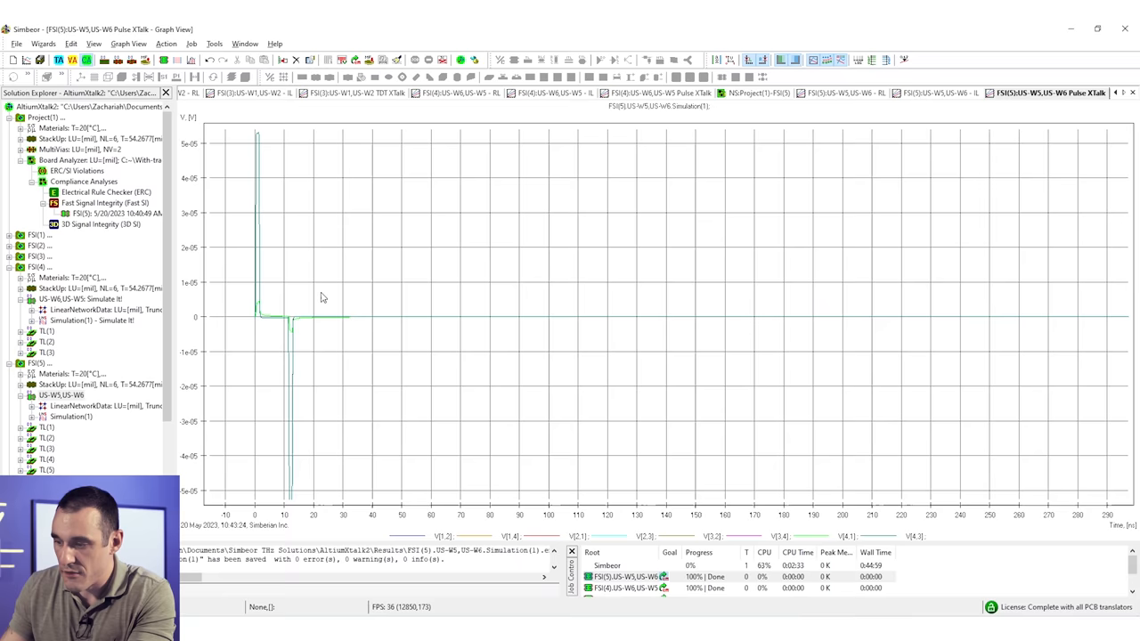